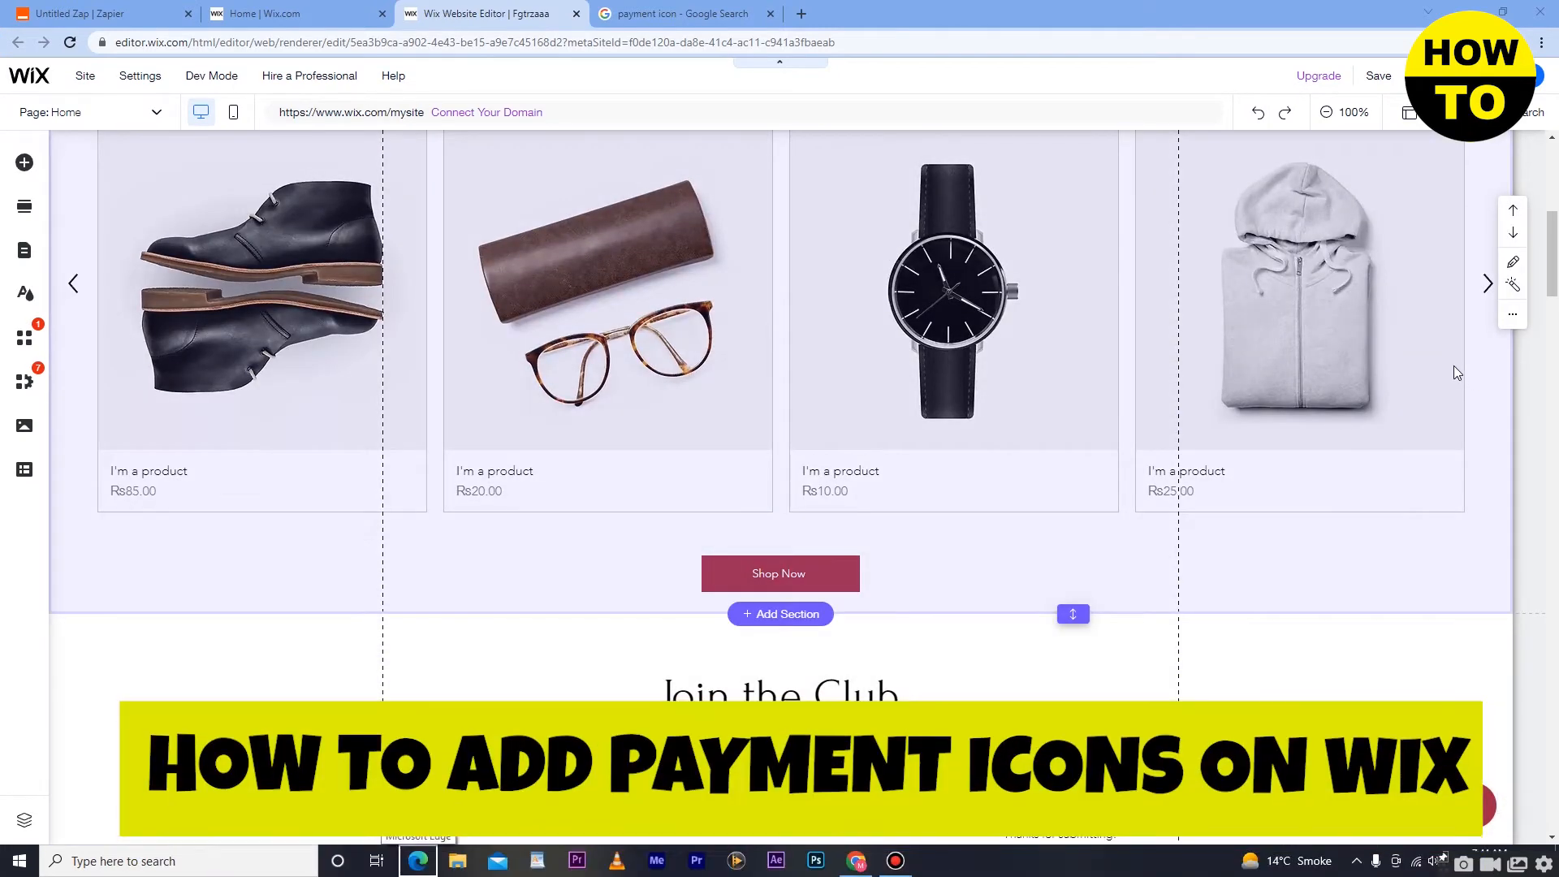
Browse the Wix Editor's developer mode info and site-level options
scroll(up, 3)
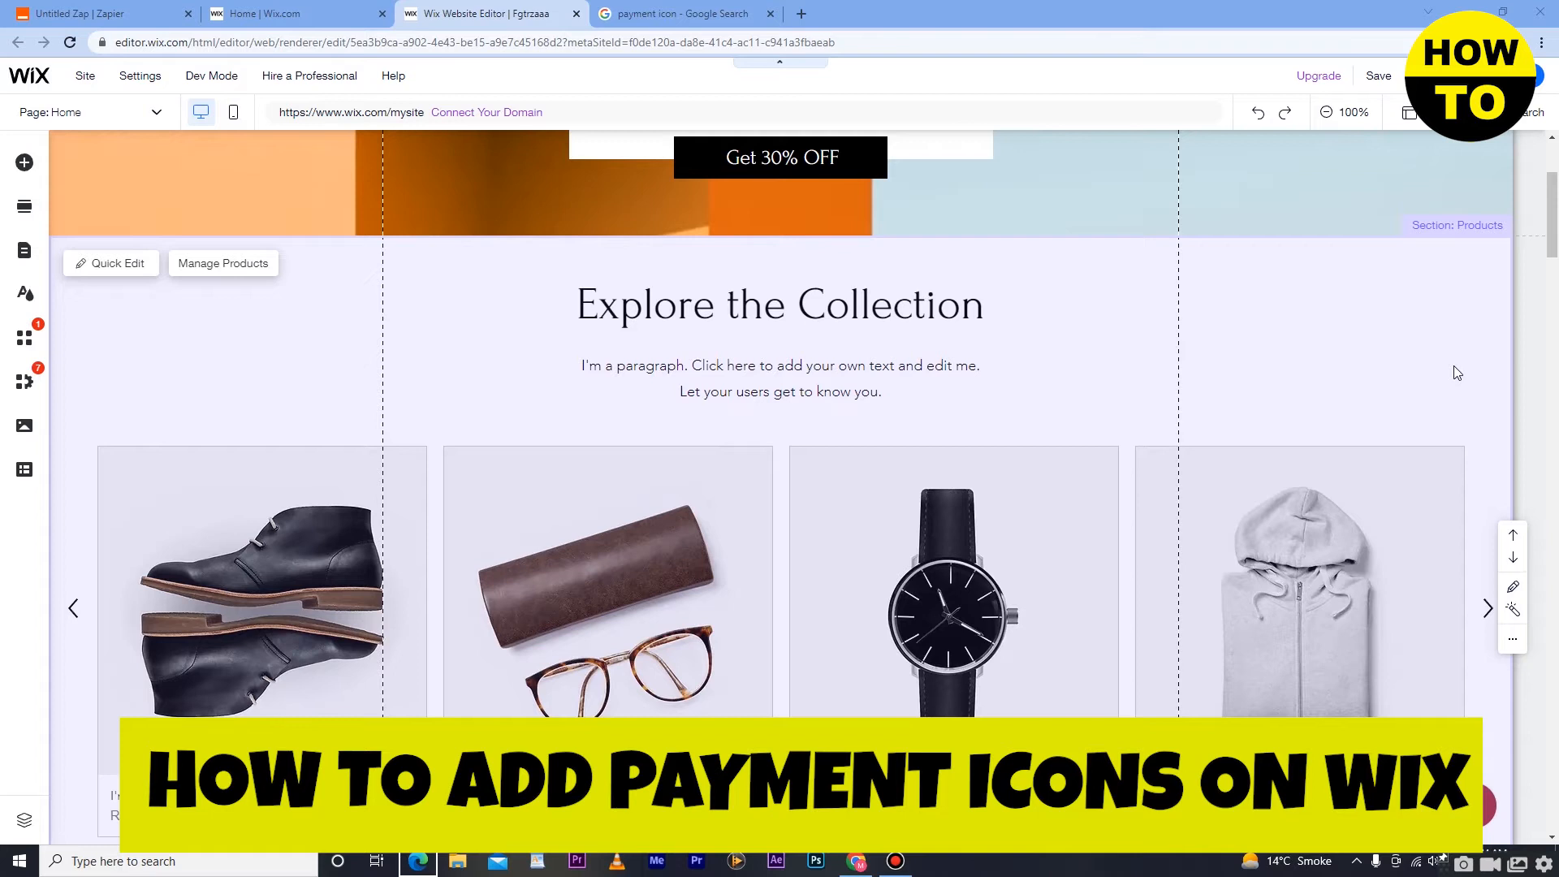
scroll(up, 3)
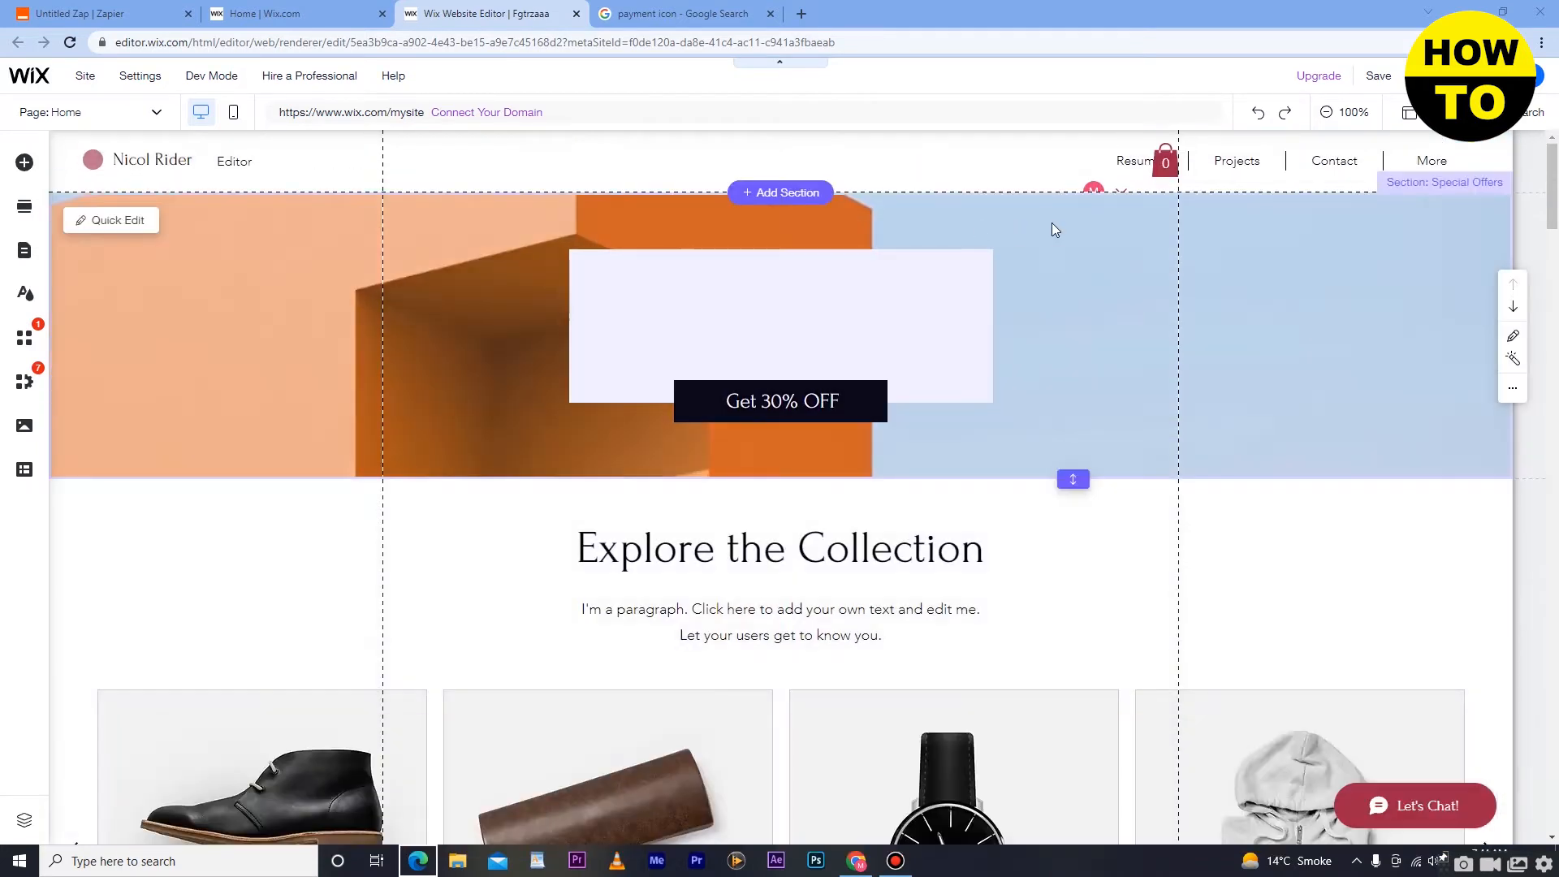
click(212, 76)
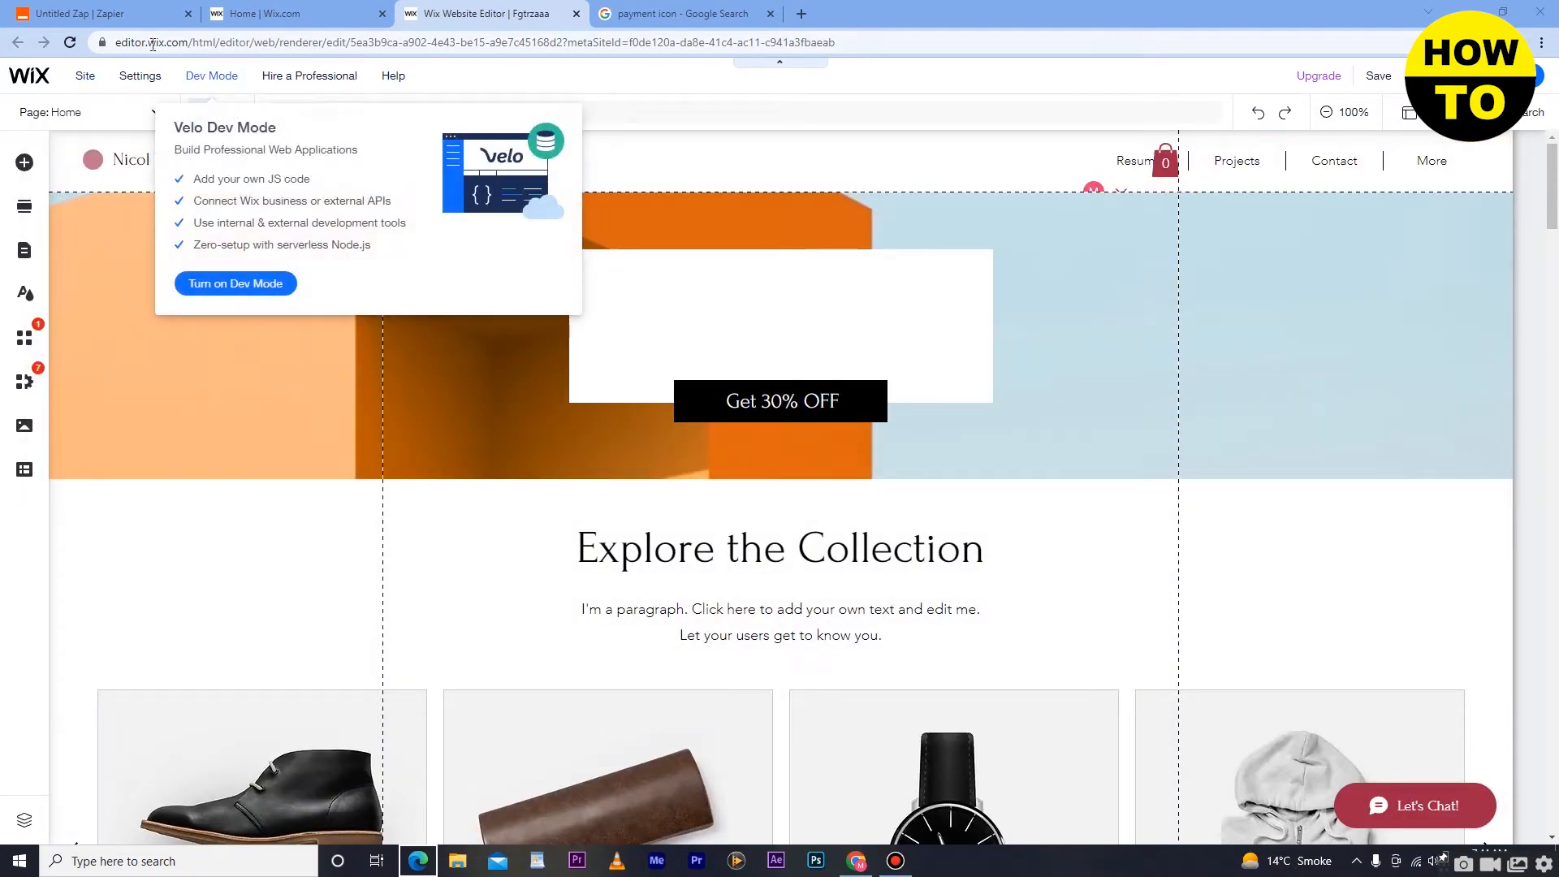
click(85, 76)
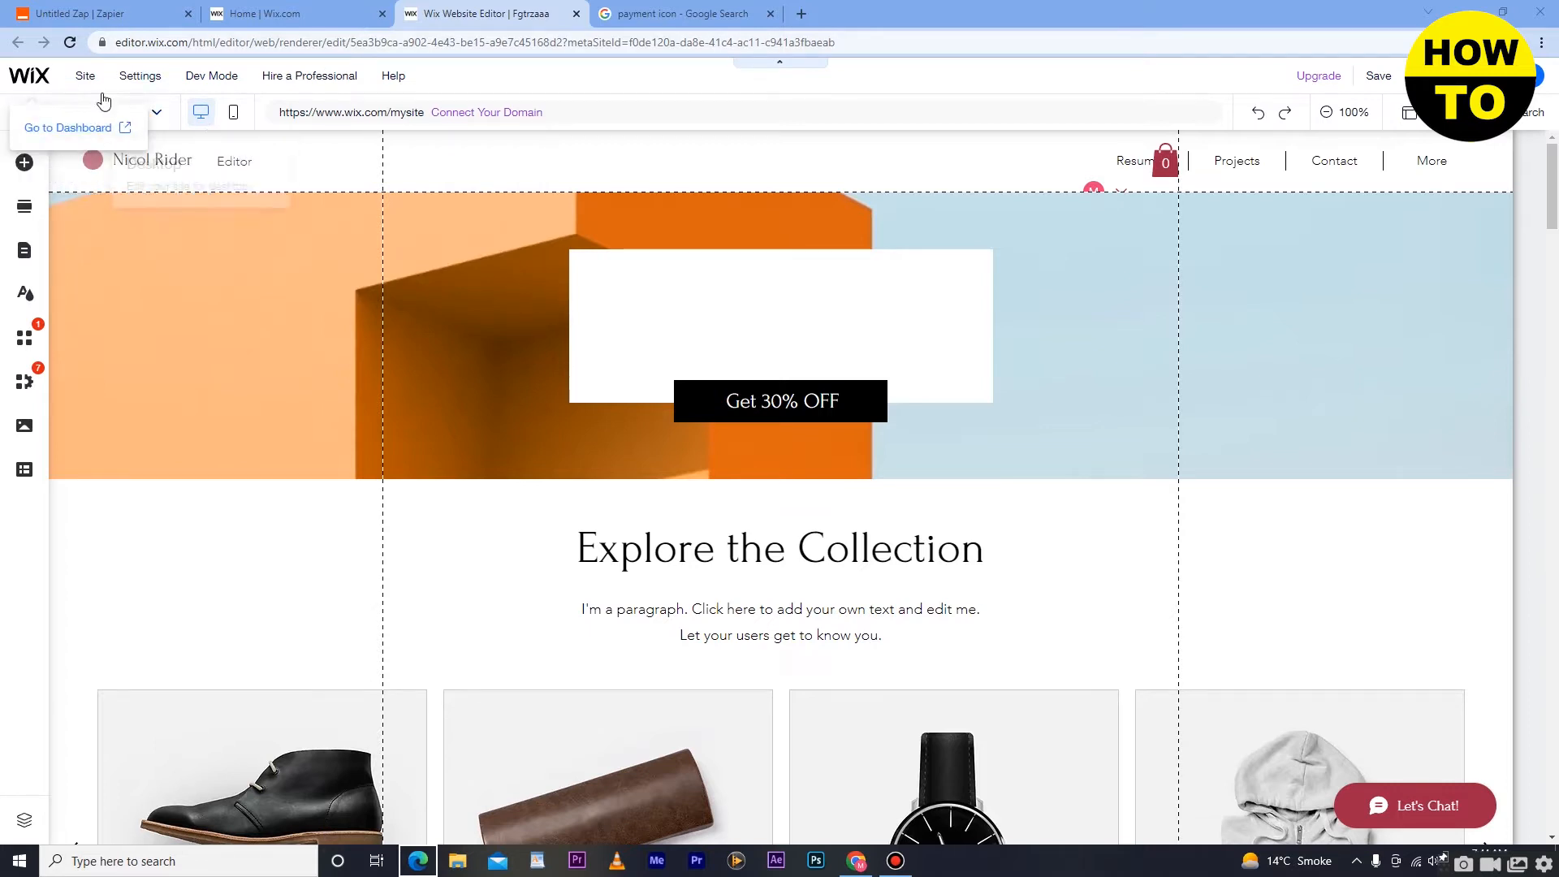
scroll(down, 3)
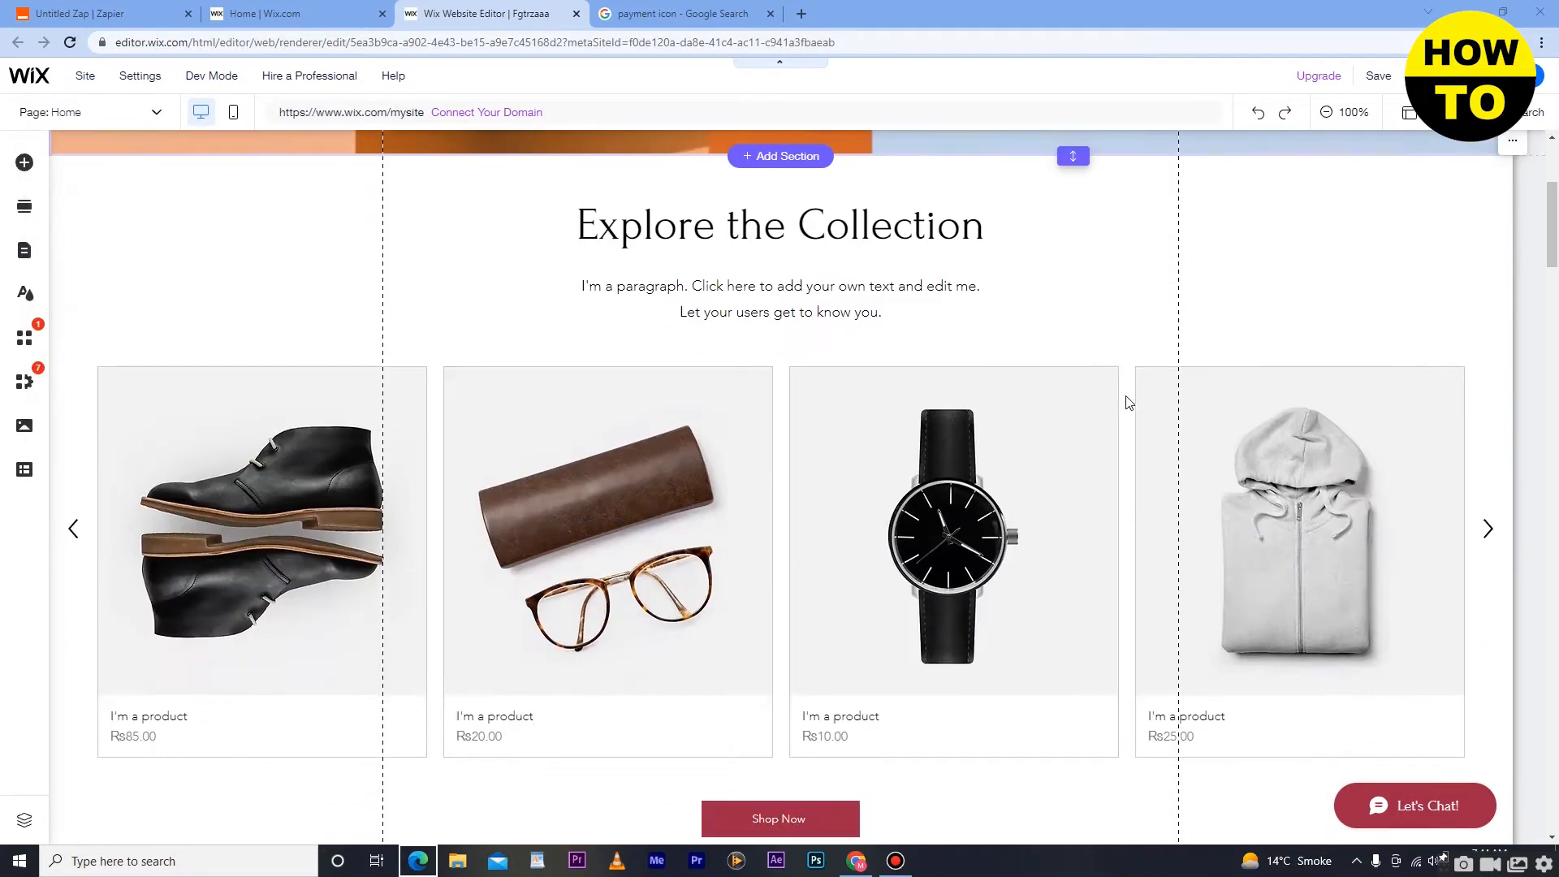
scroll(down, 3)
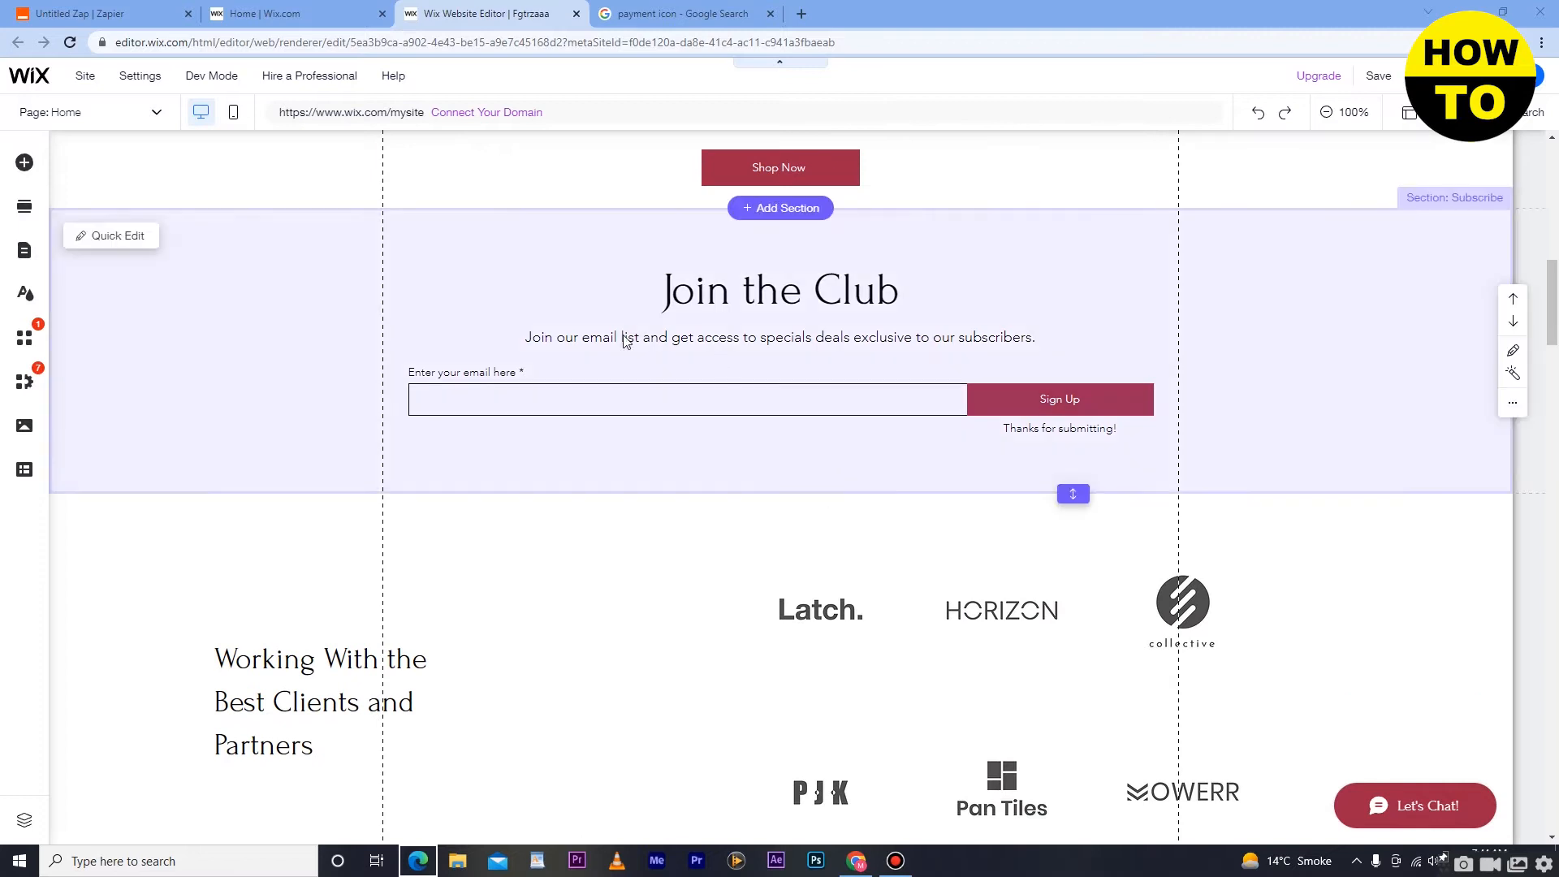
scroll(down, 3)
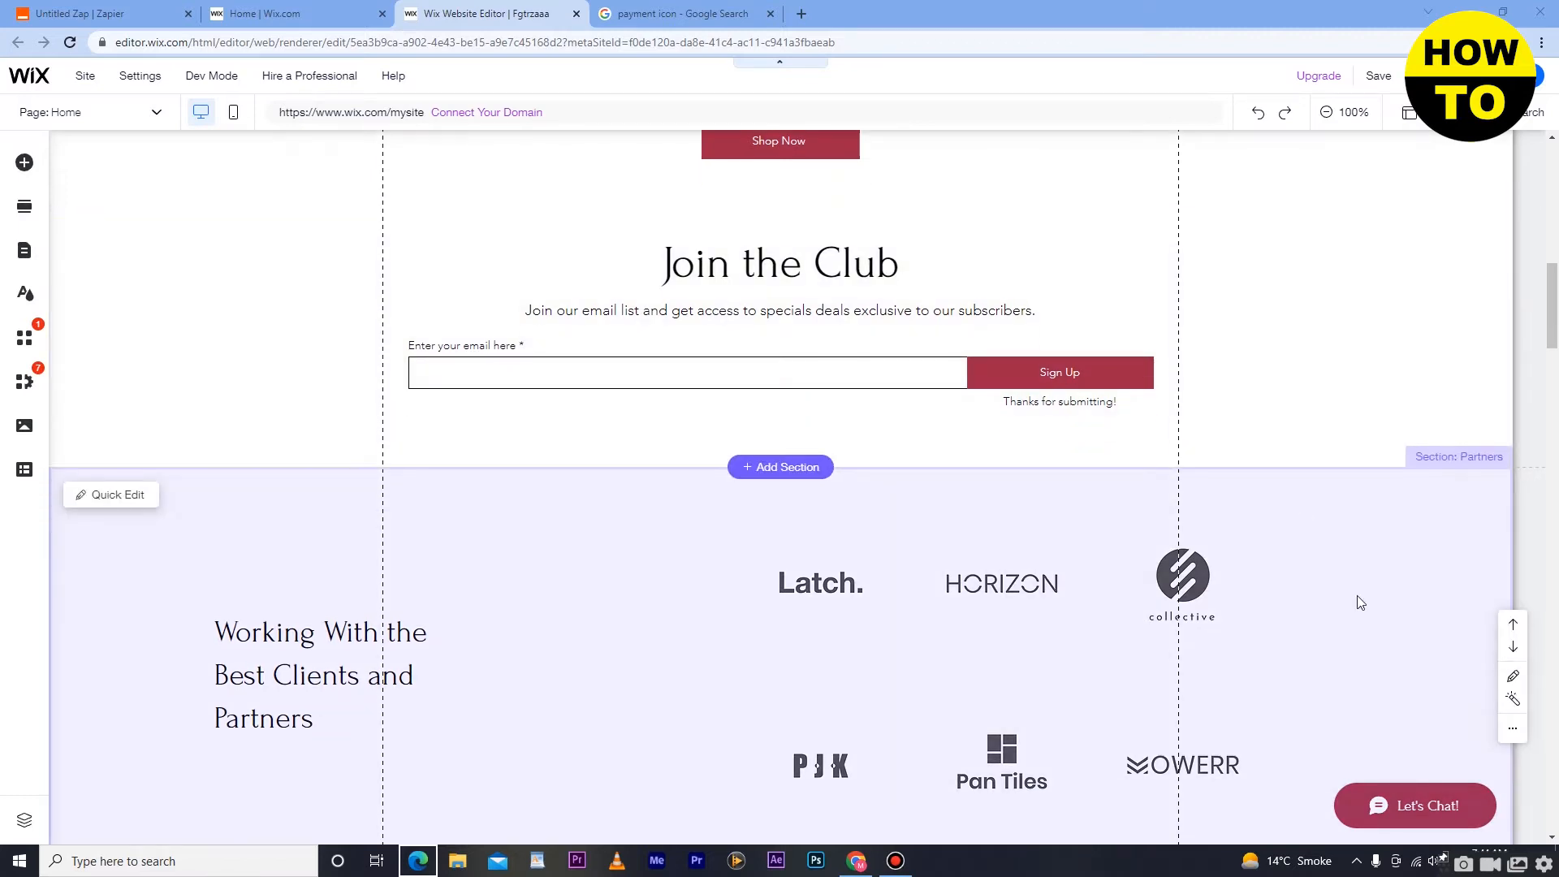
scroll(up, 3)
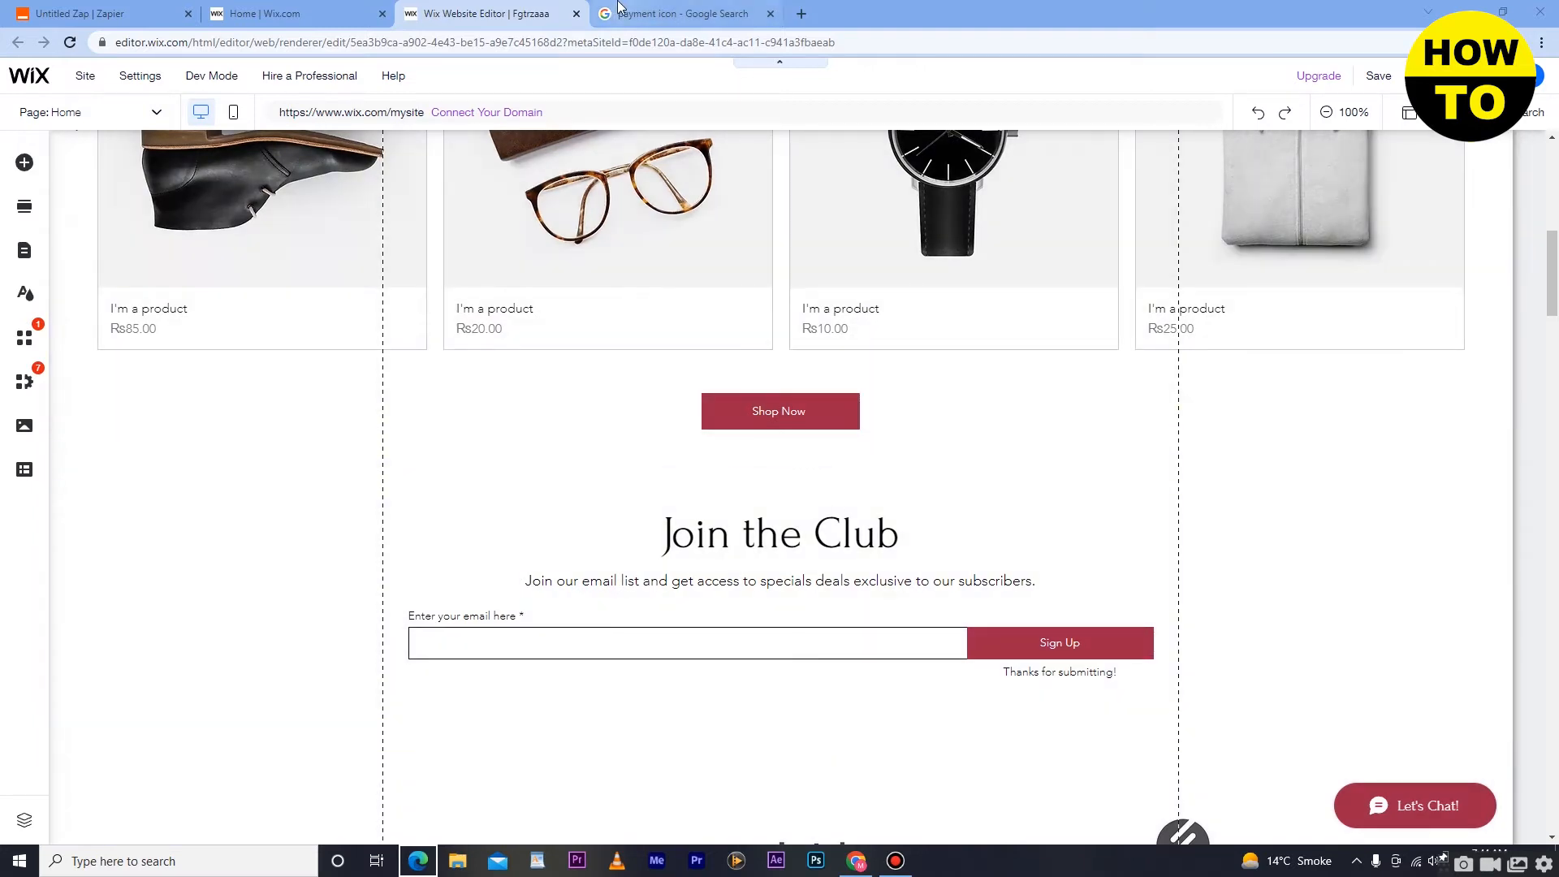
From Google Images, save the payment icons image to the Desktop as large-preview.jpg
click(684, 13)
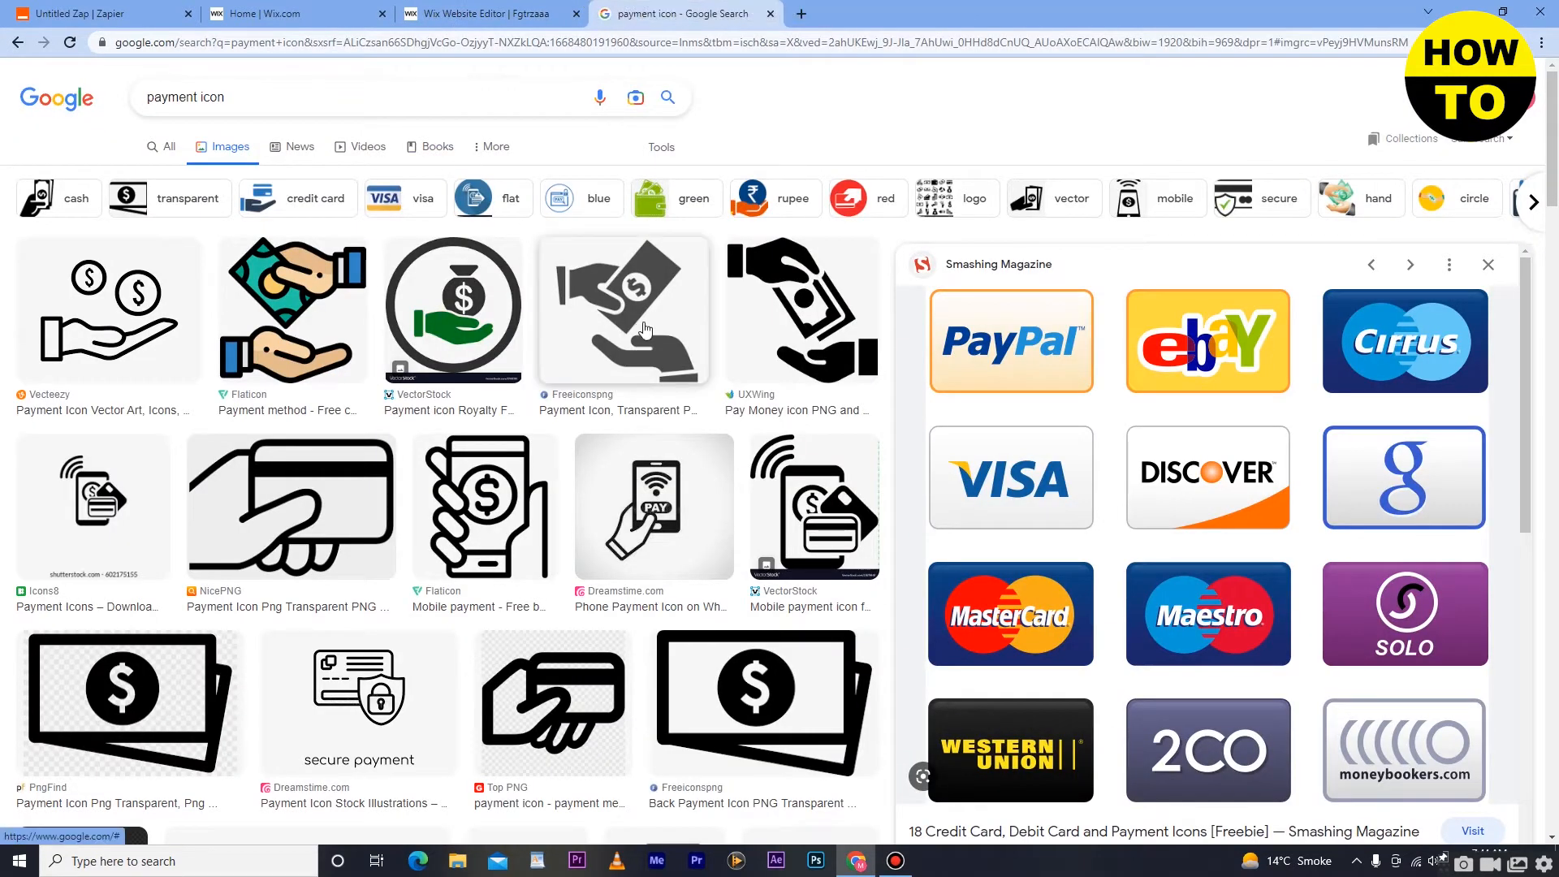
mouse_move(1186, 432)
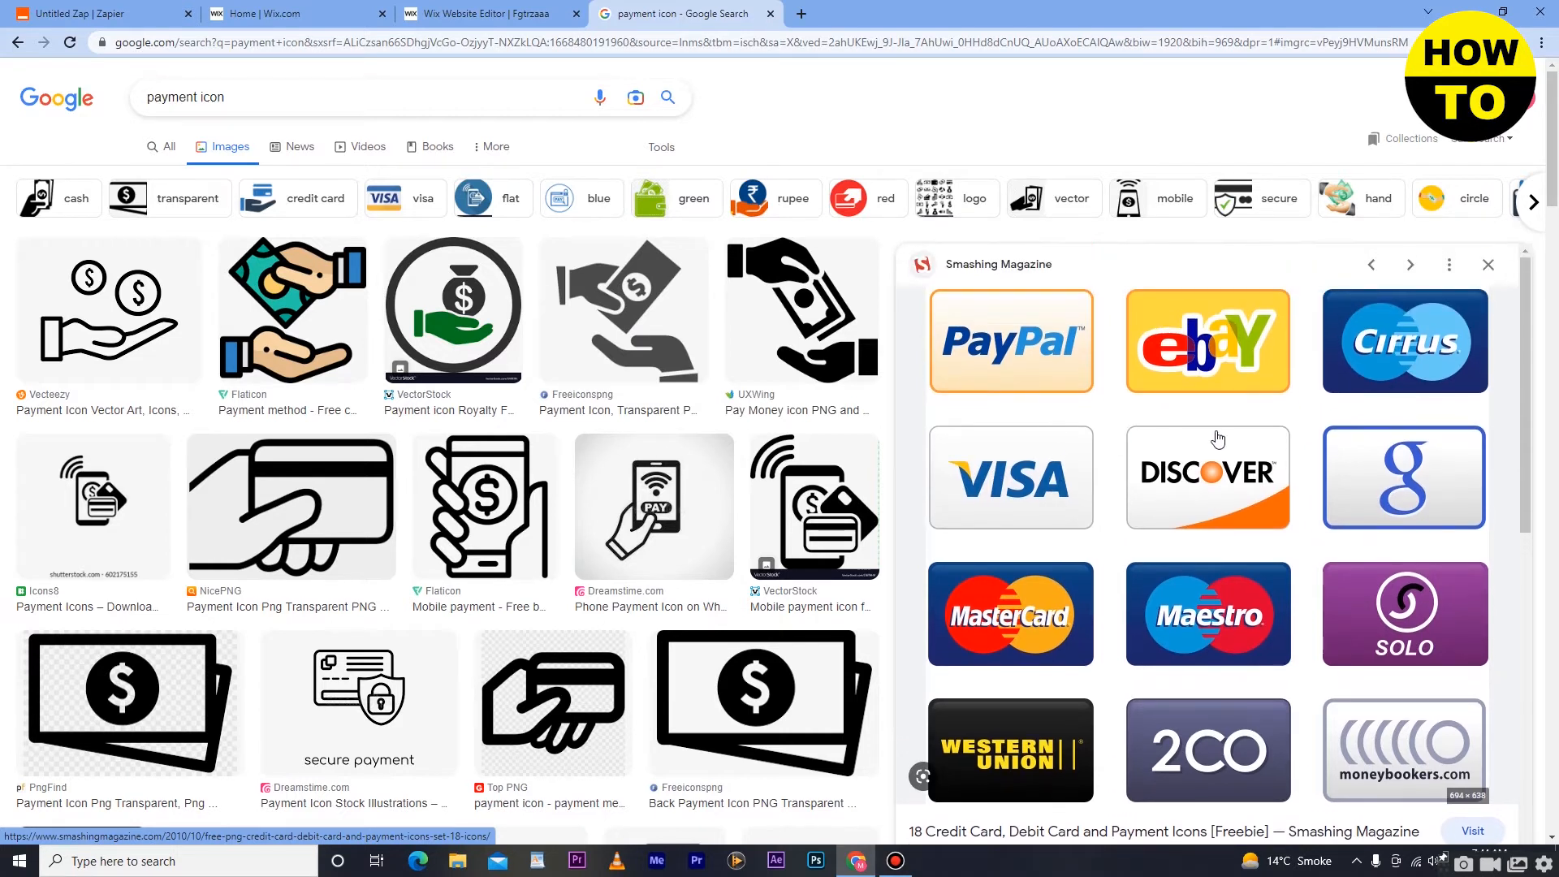
right_click(1207, 476)
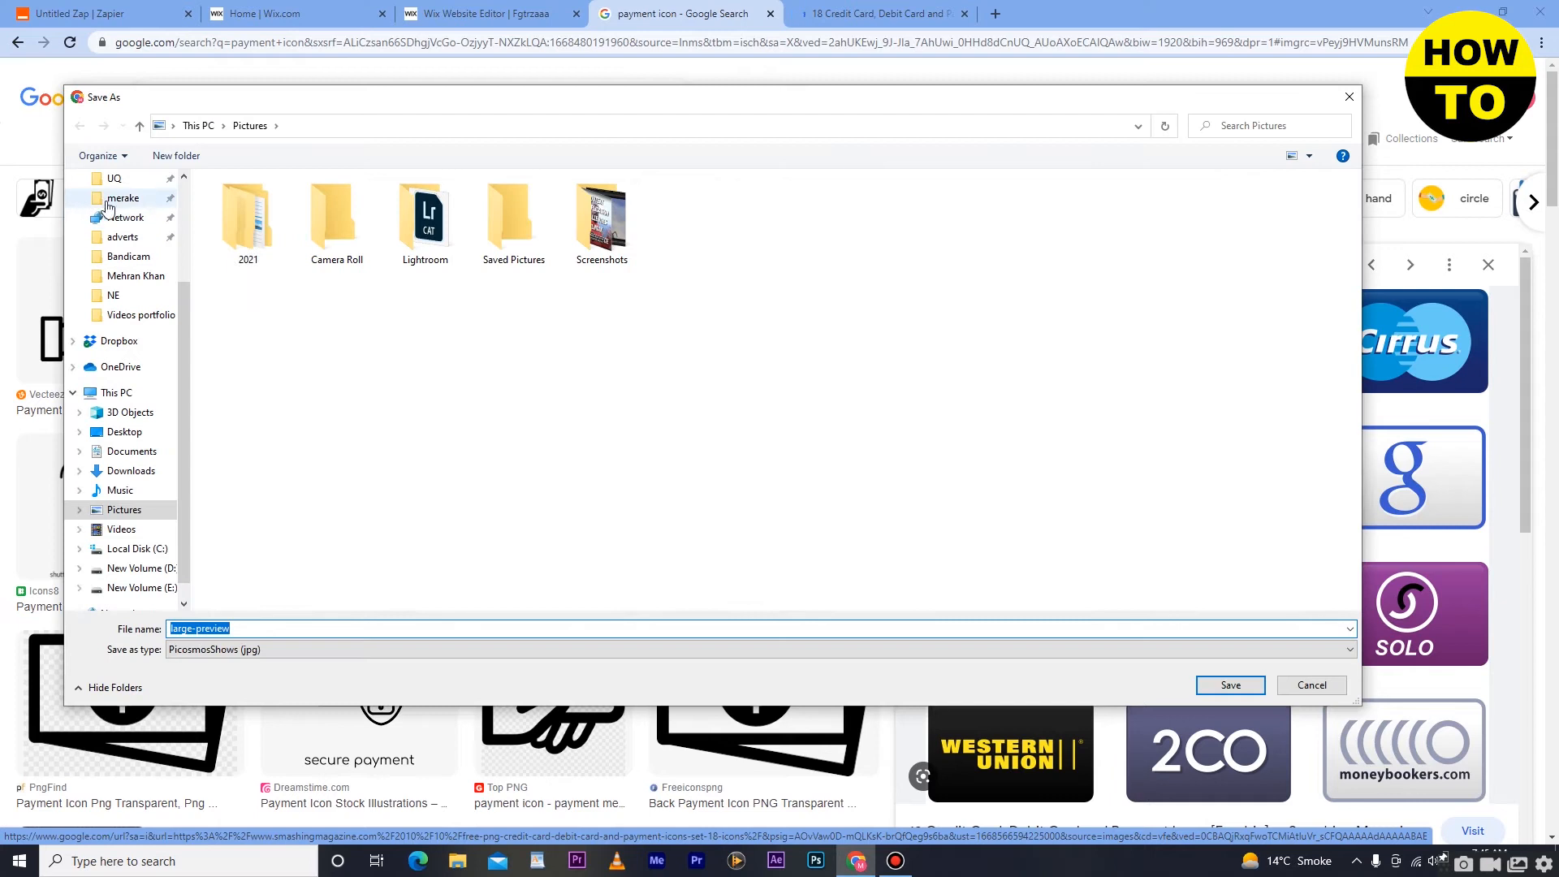
scroll(up, 3)
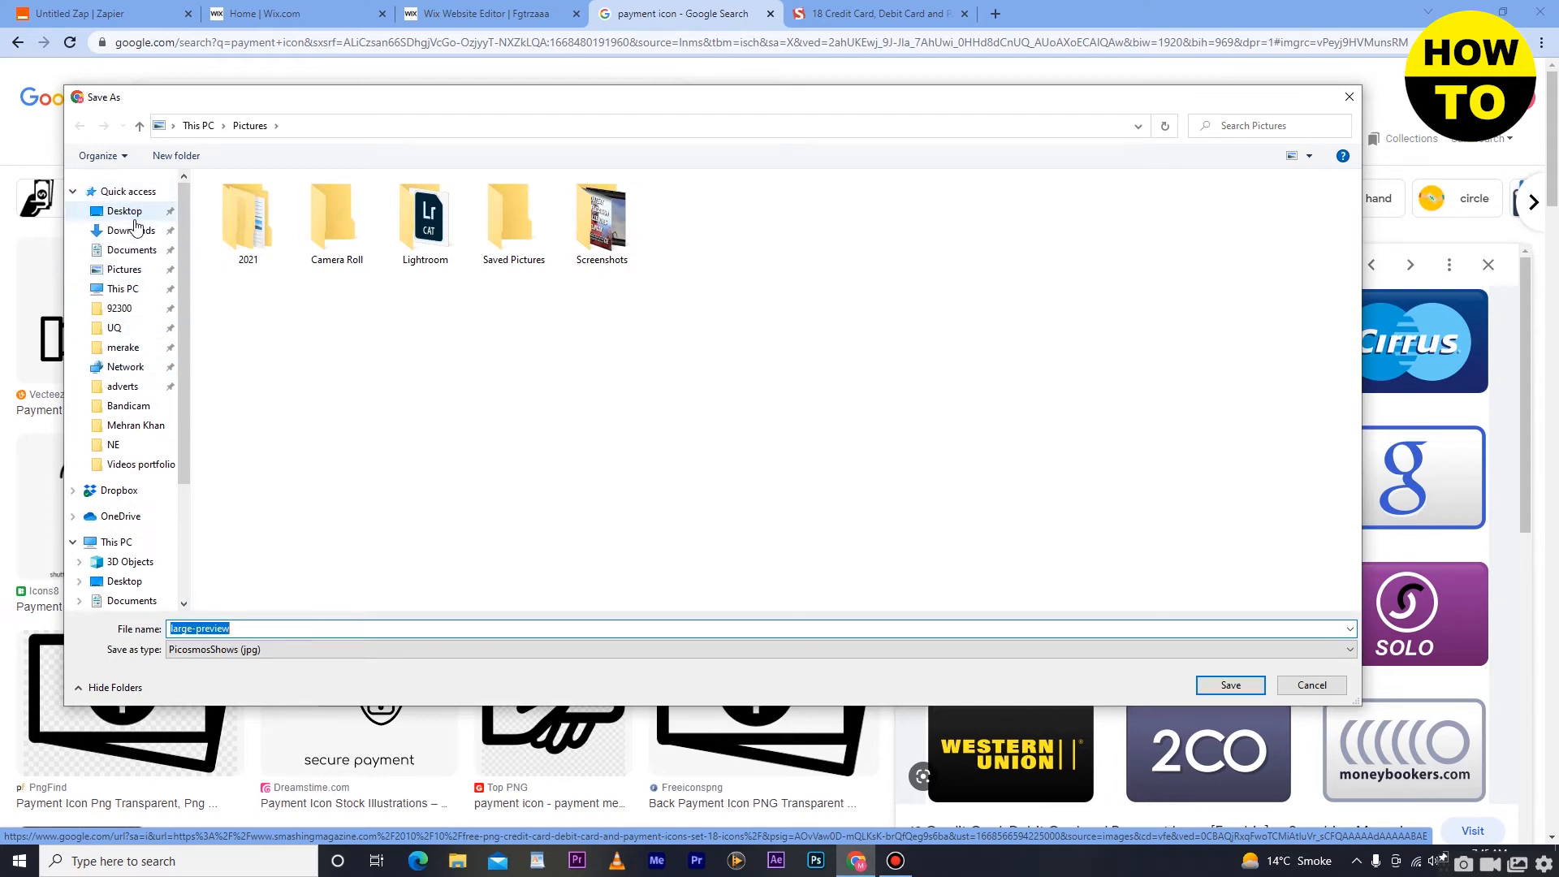
click(125, 210)
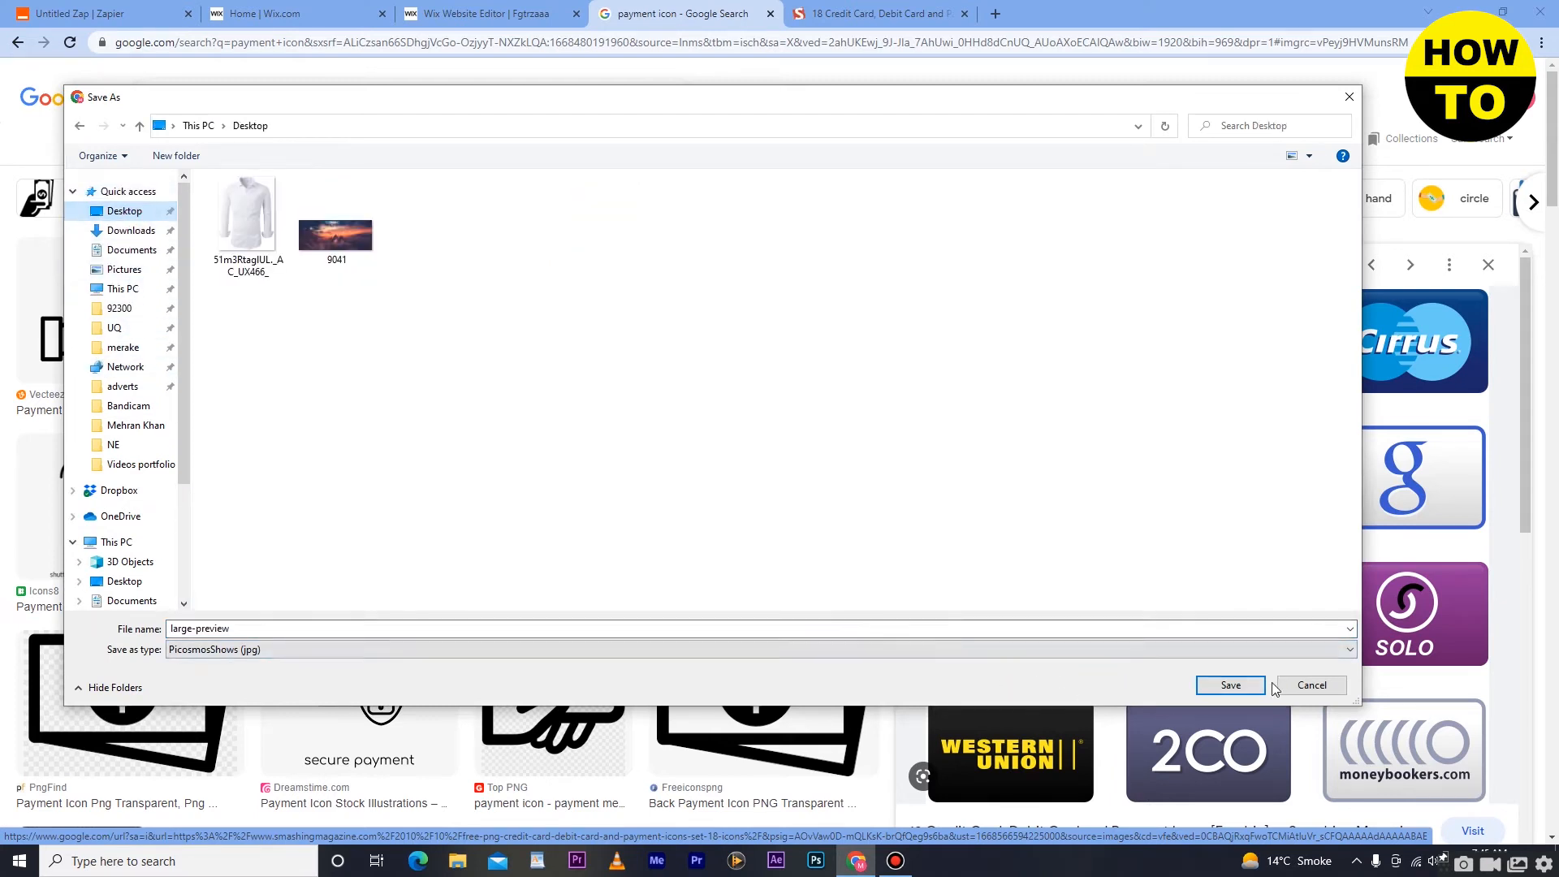
click(1229, 686)
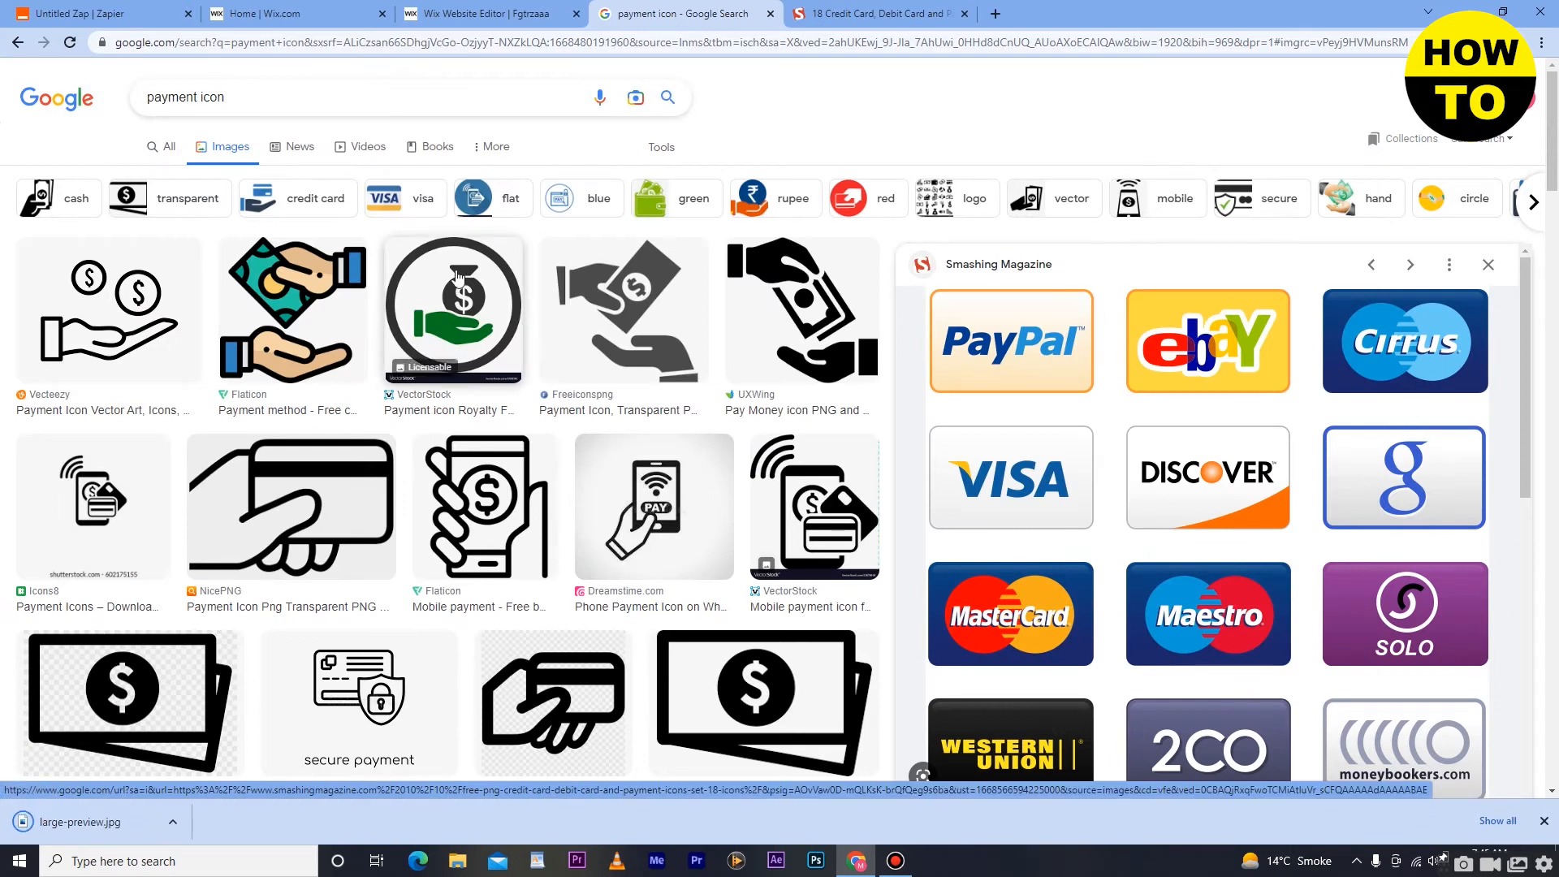
Back in Wix Editor, show the Image category in Add Elements with upload and free Wix image options
click(487, 13)
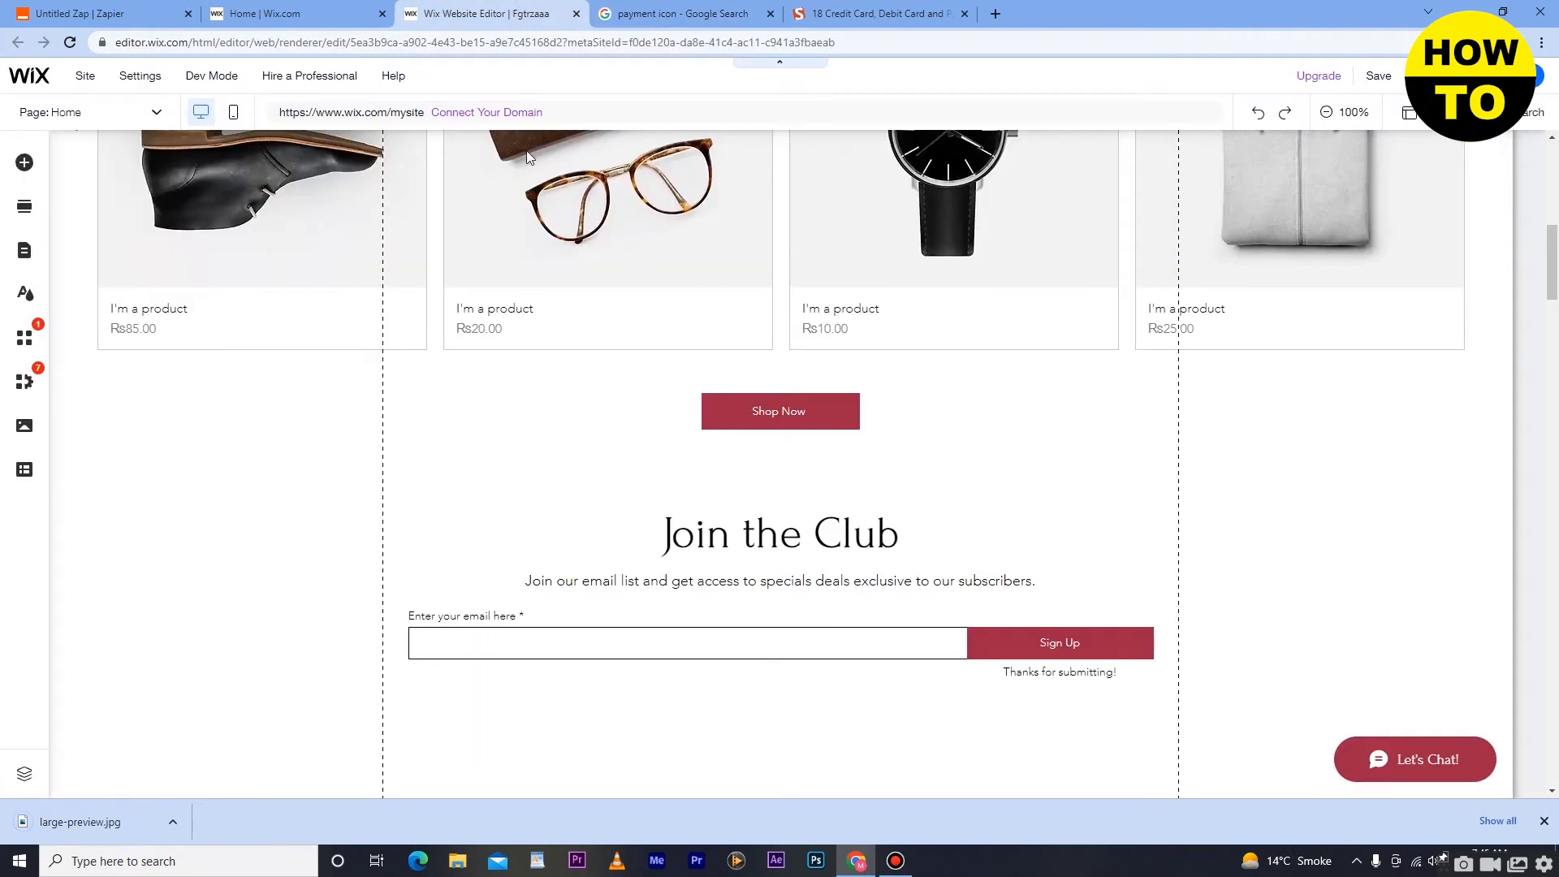
click(24, 163)
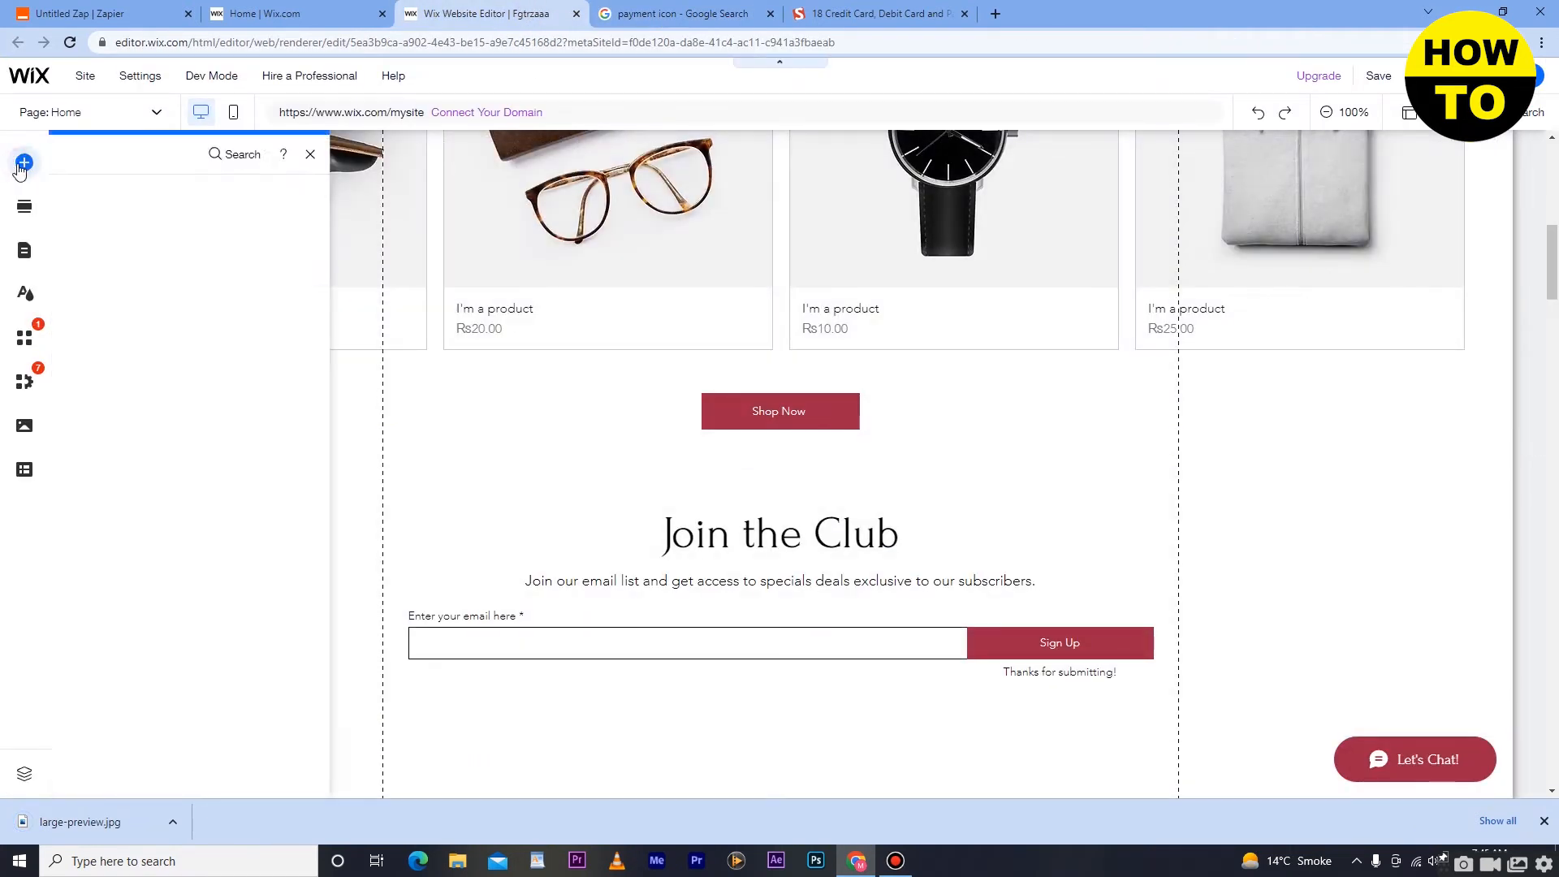
click(25, 163)
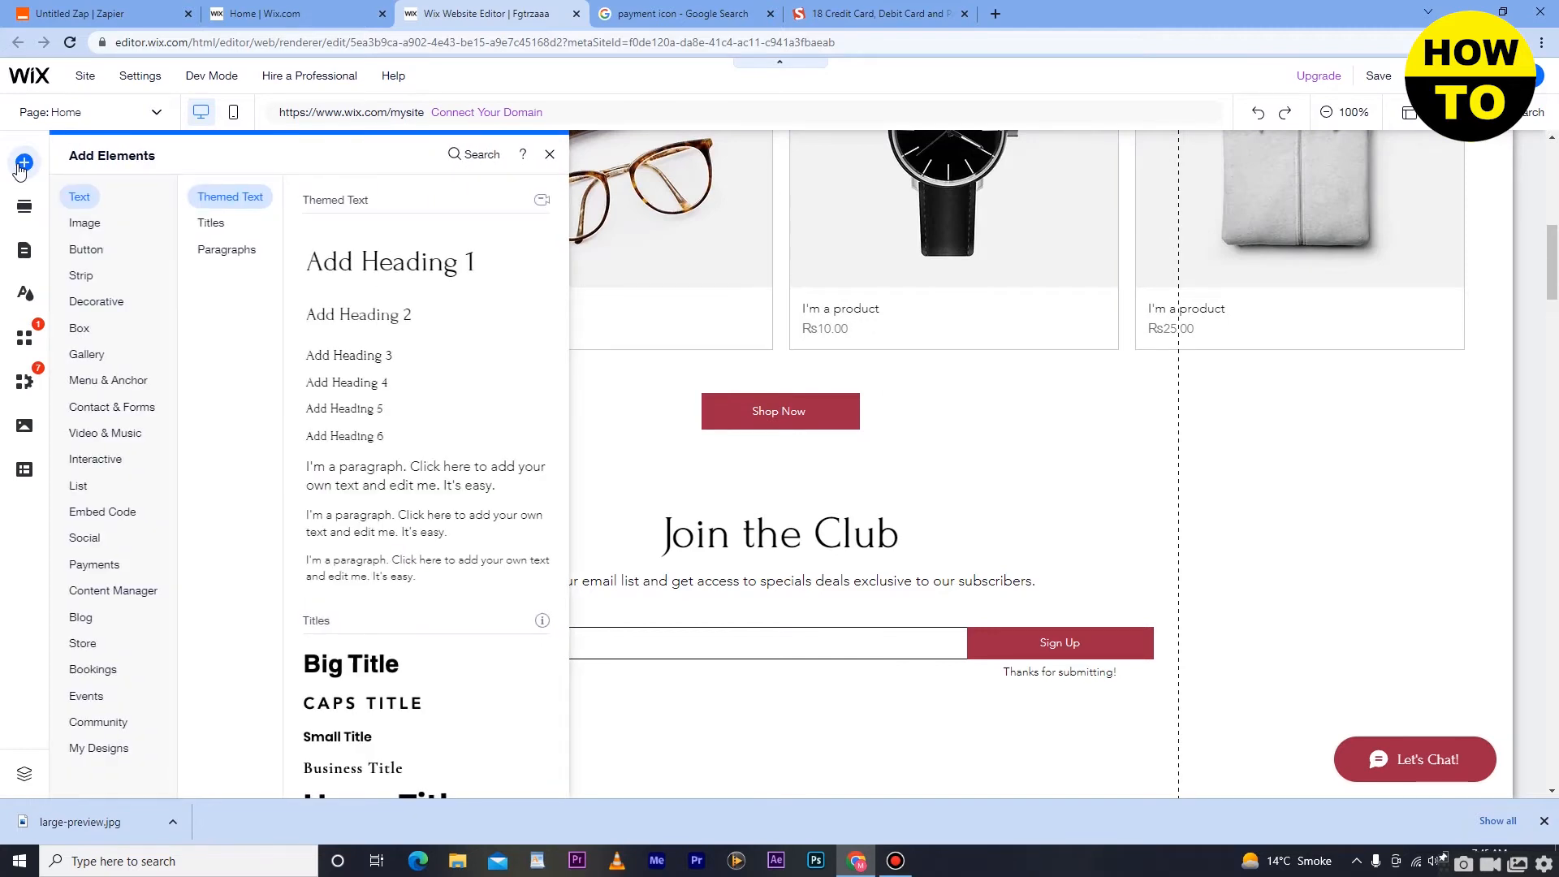
click(84, 223)
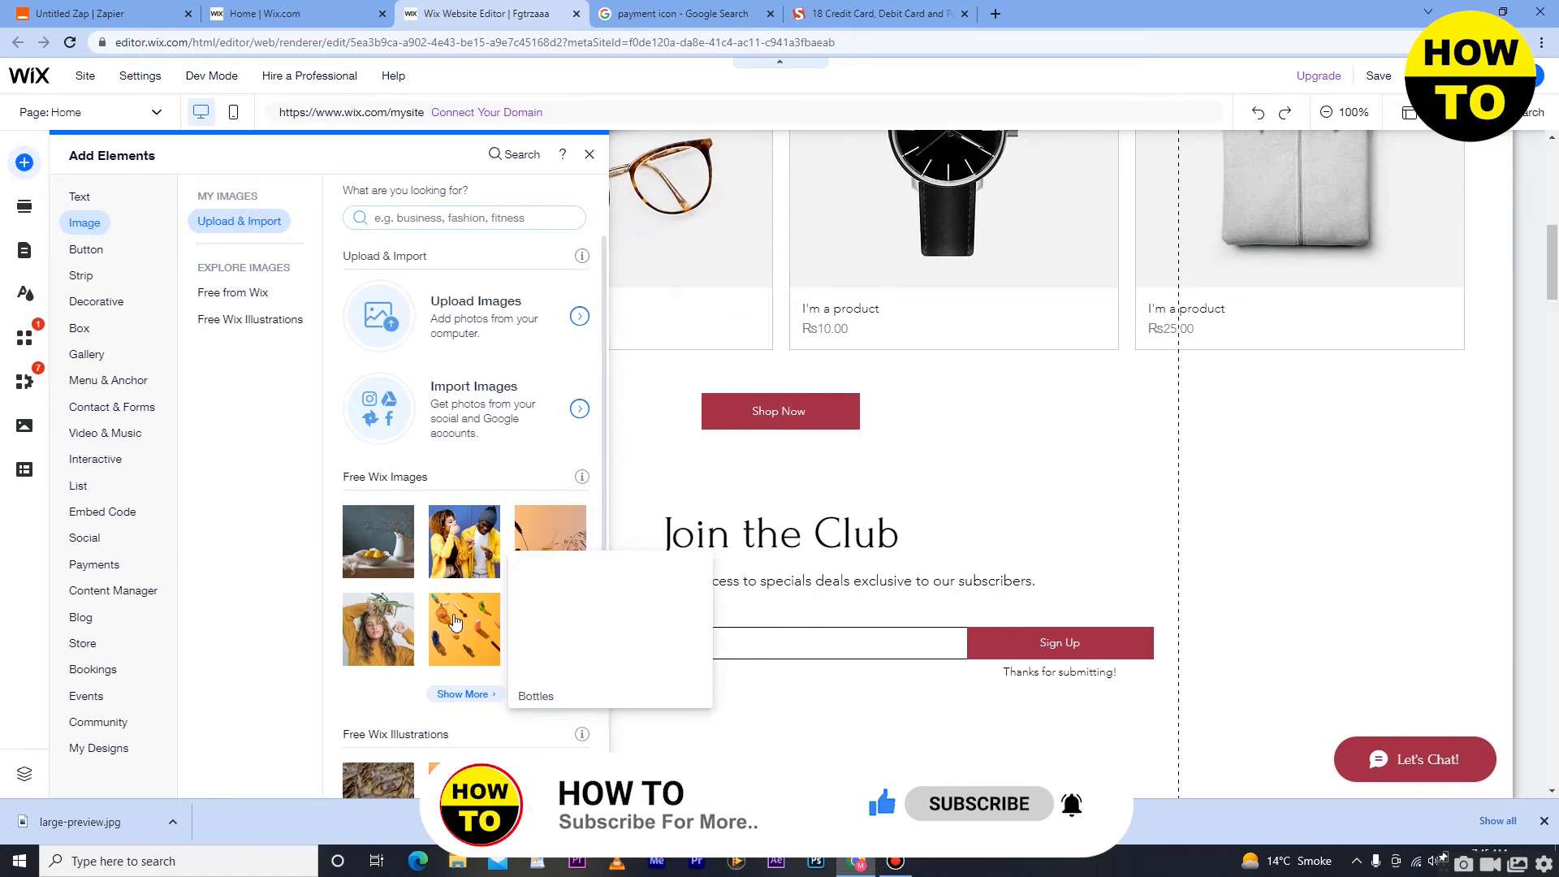
scroll(down, 3)
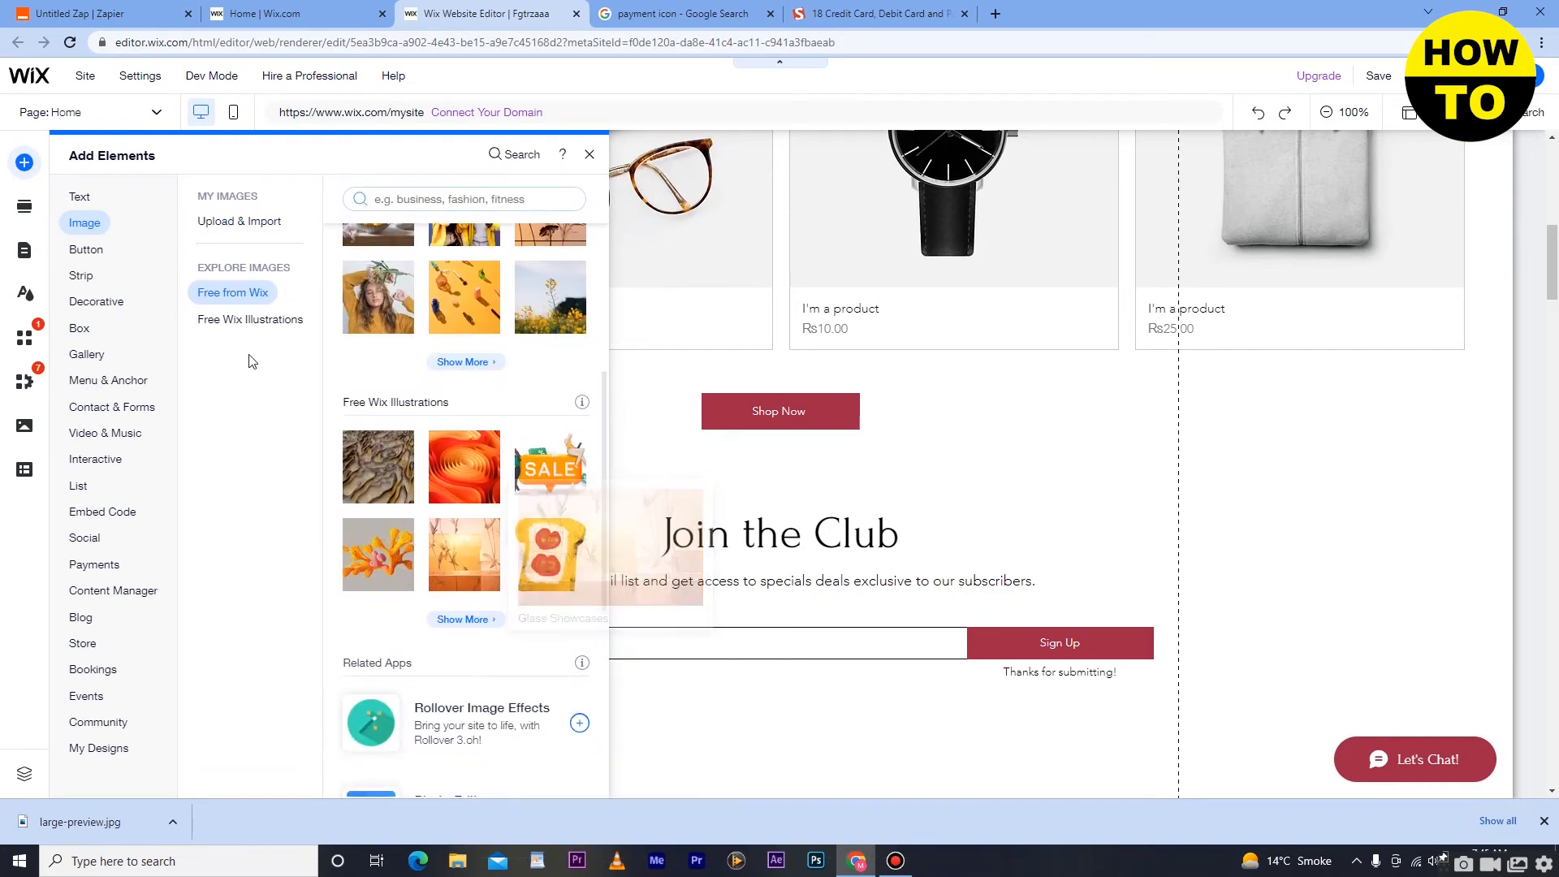
Upload large-preview.jpg from the computer and add it to the page near Join the Club
click(239, 220)
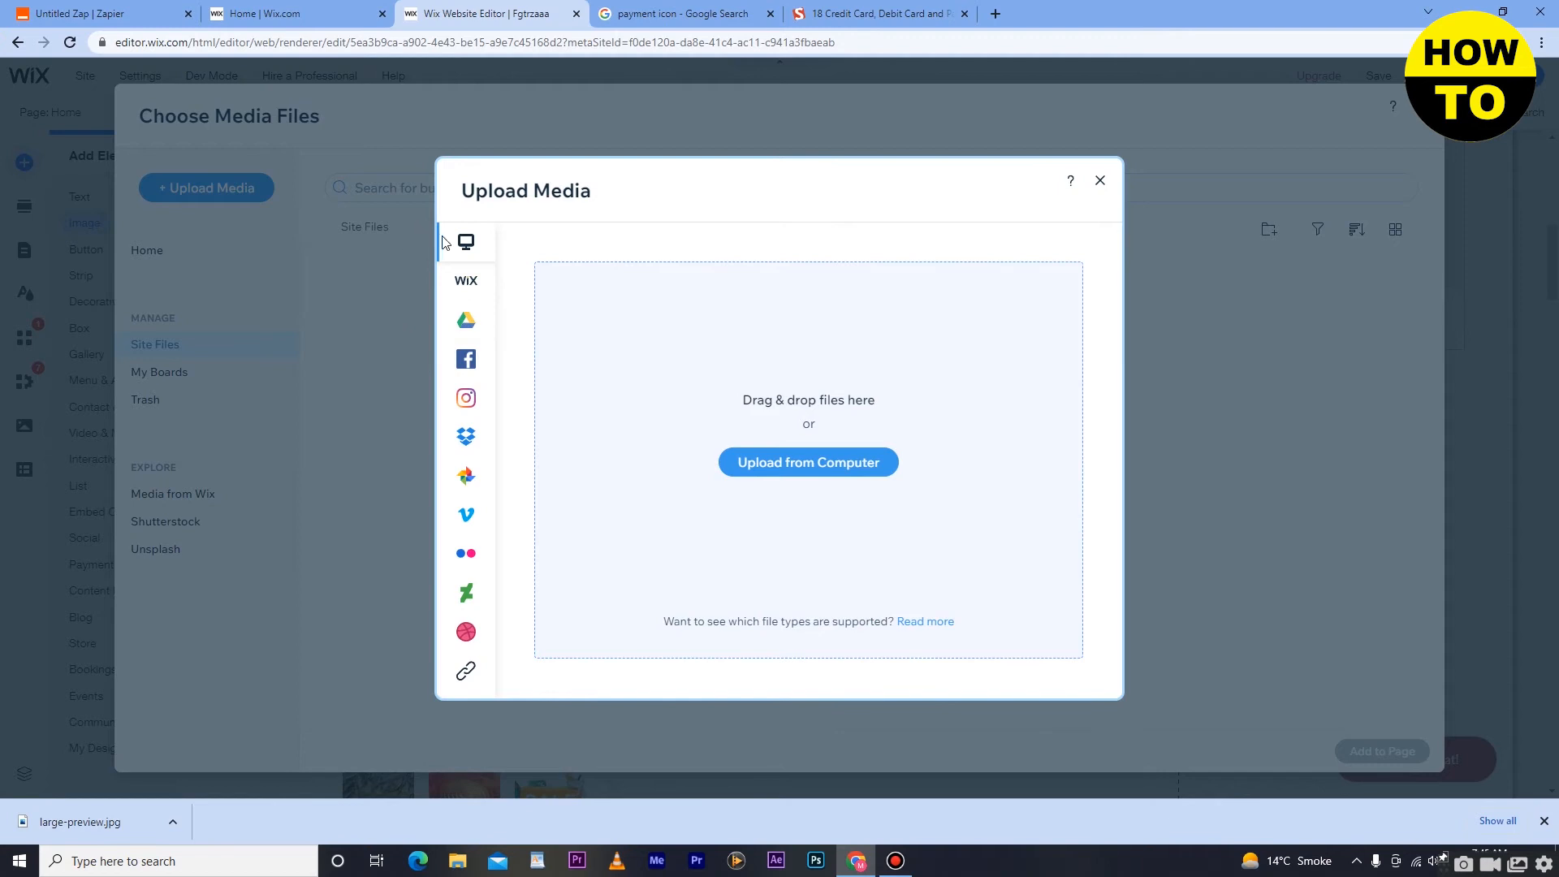
mouse_move(921, 484)
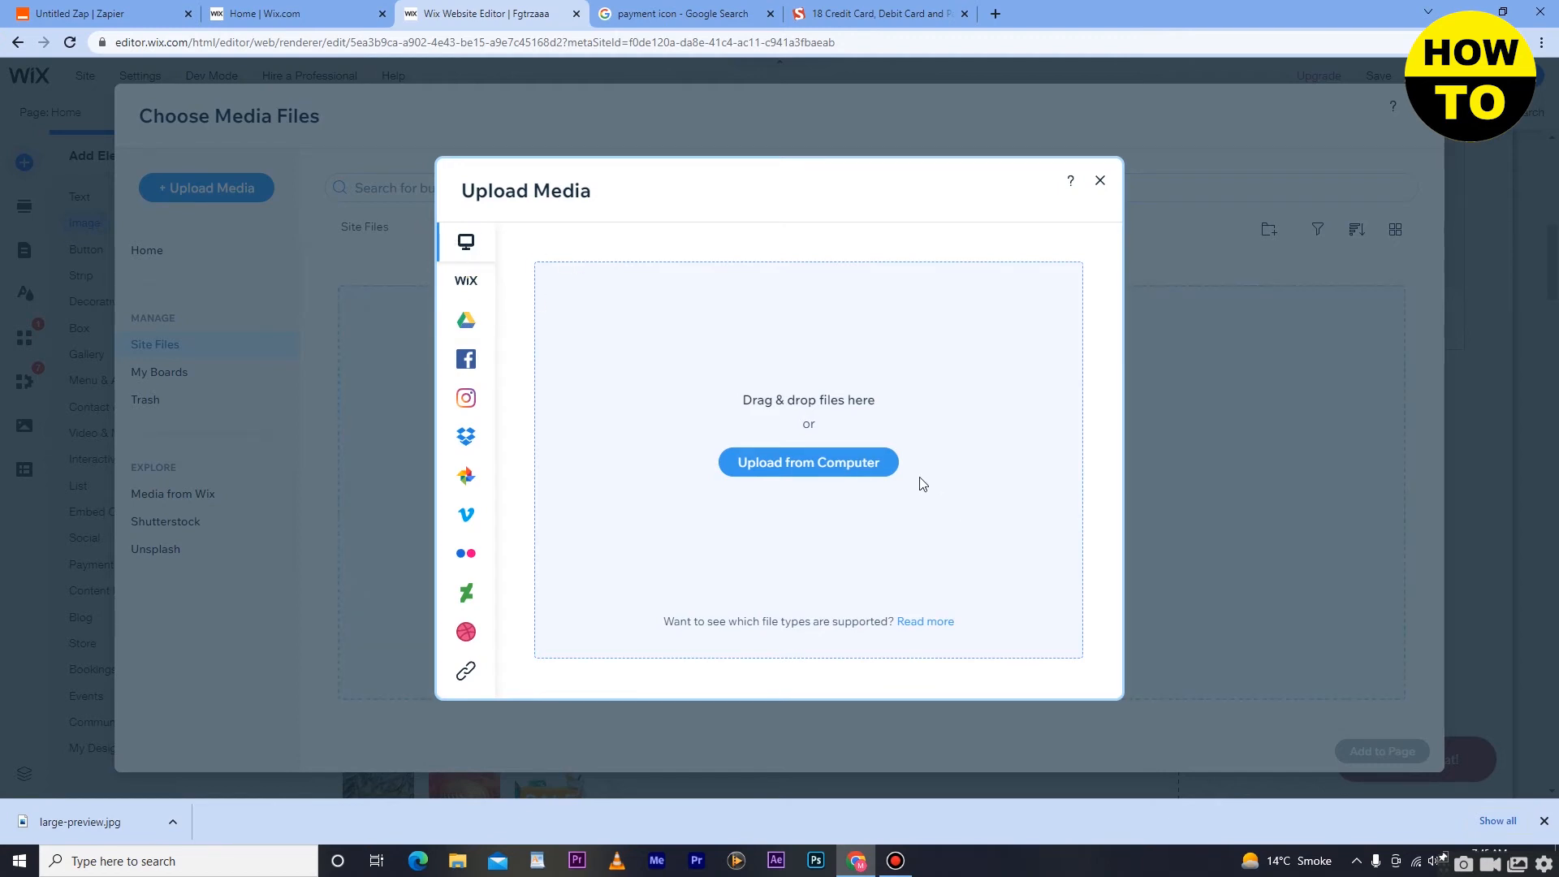
click(807, 461)
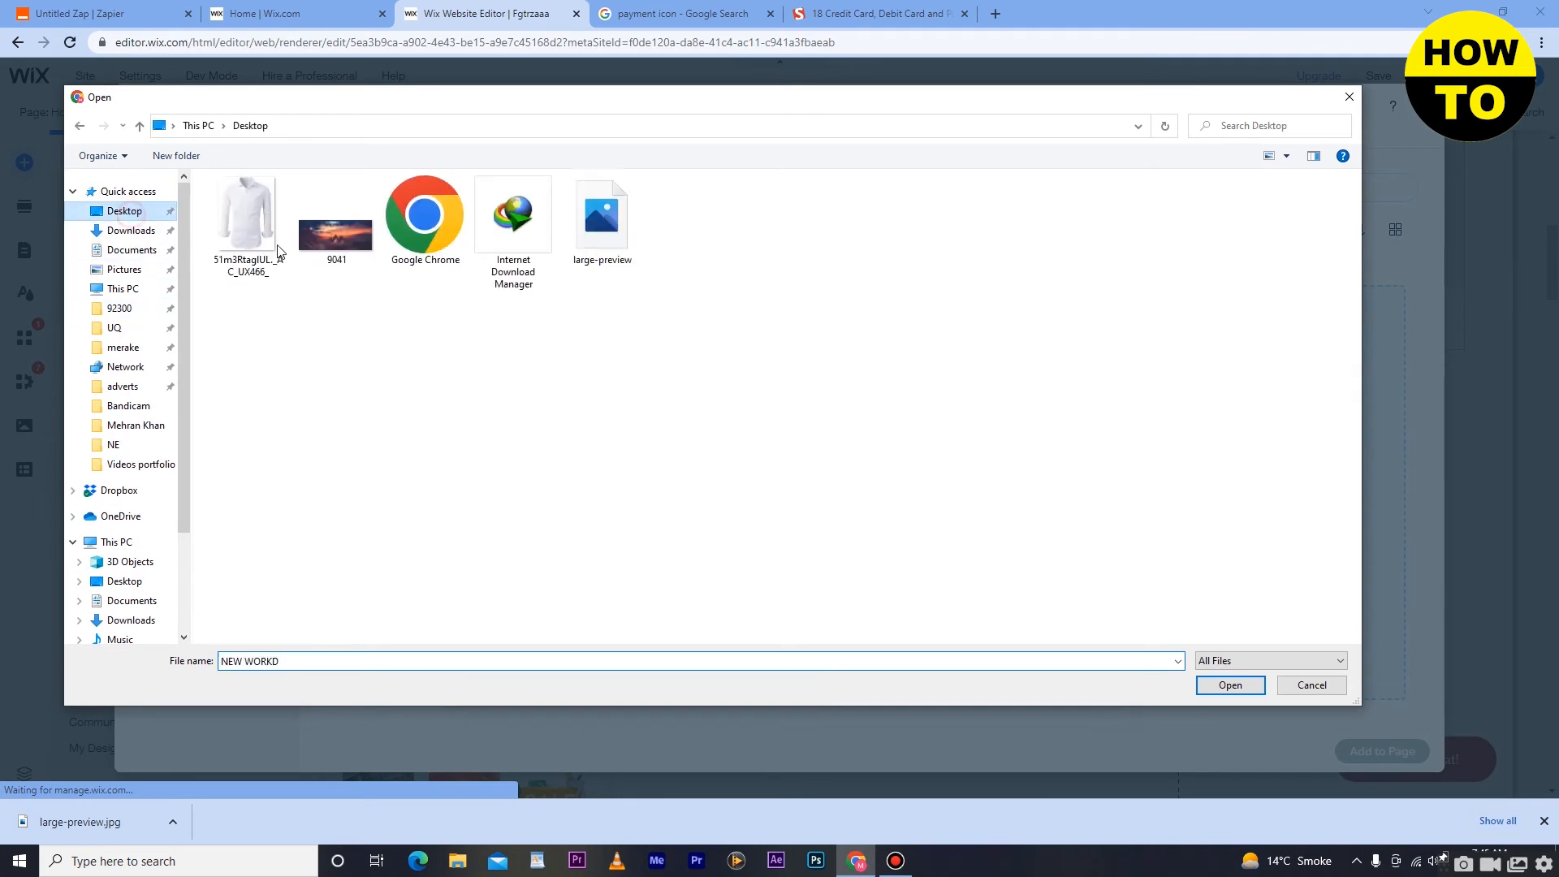
click(601, 214)
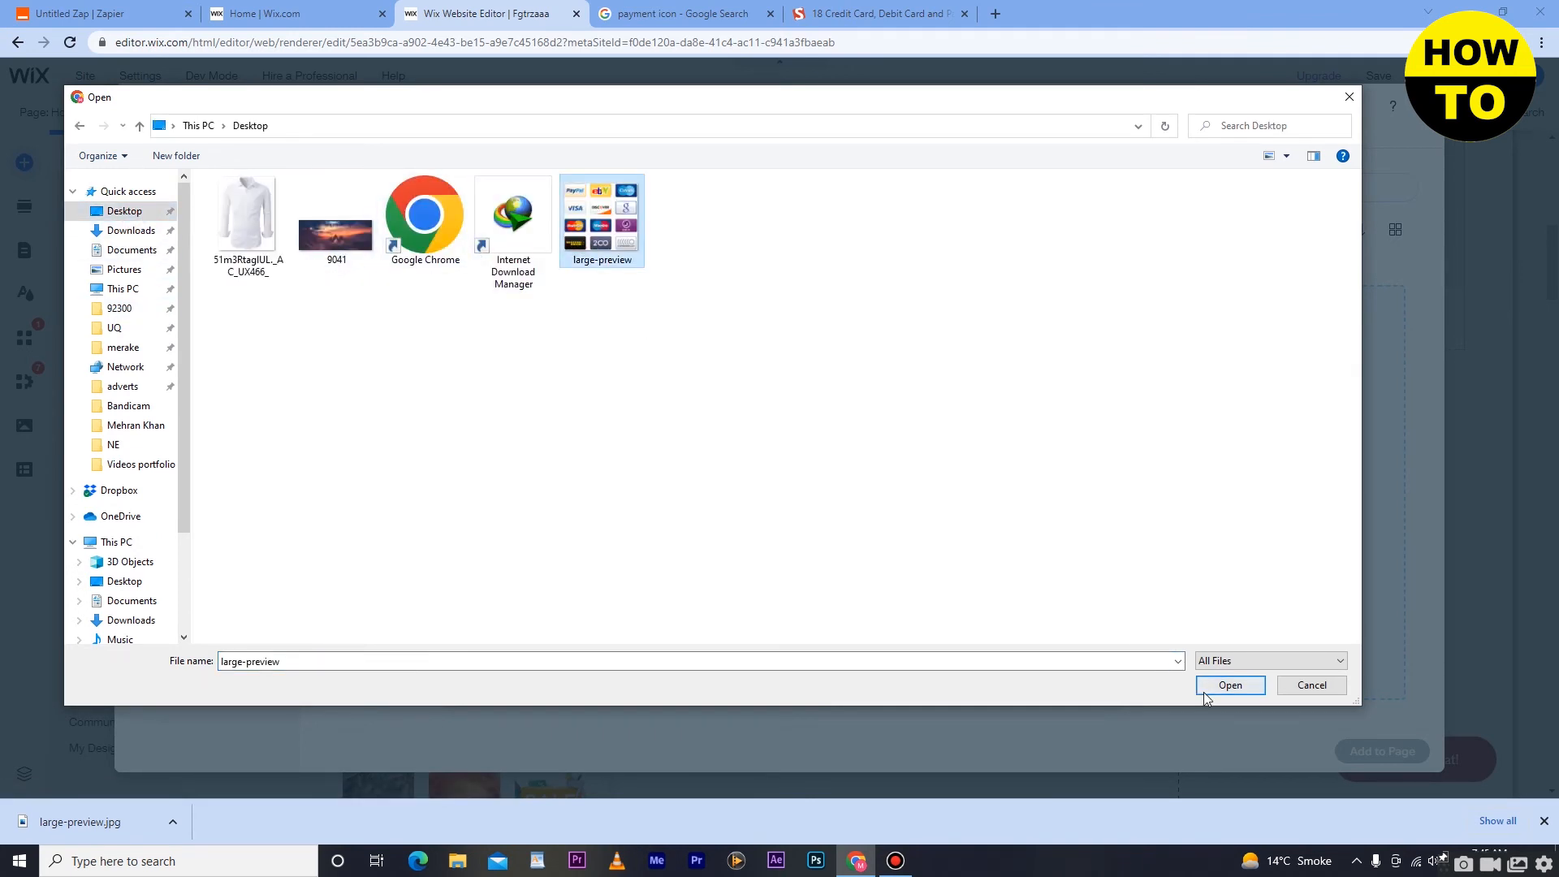
click(1230, 686)
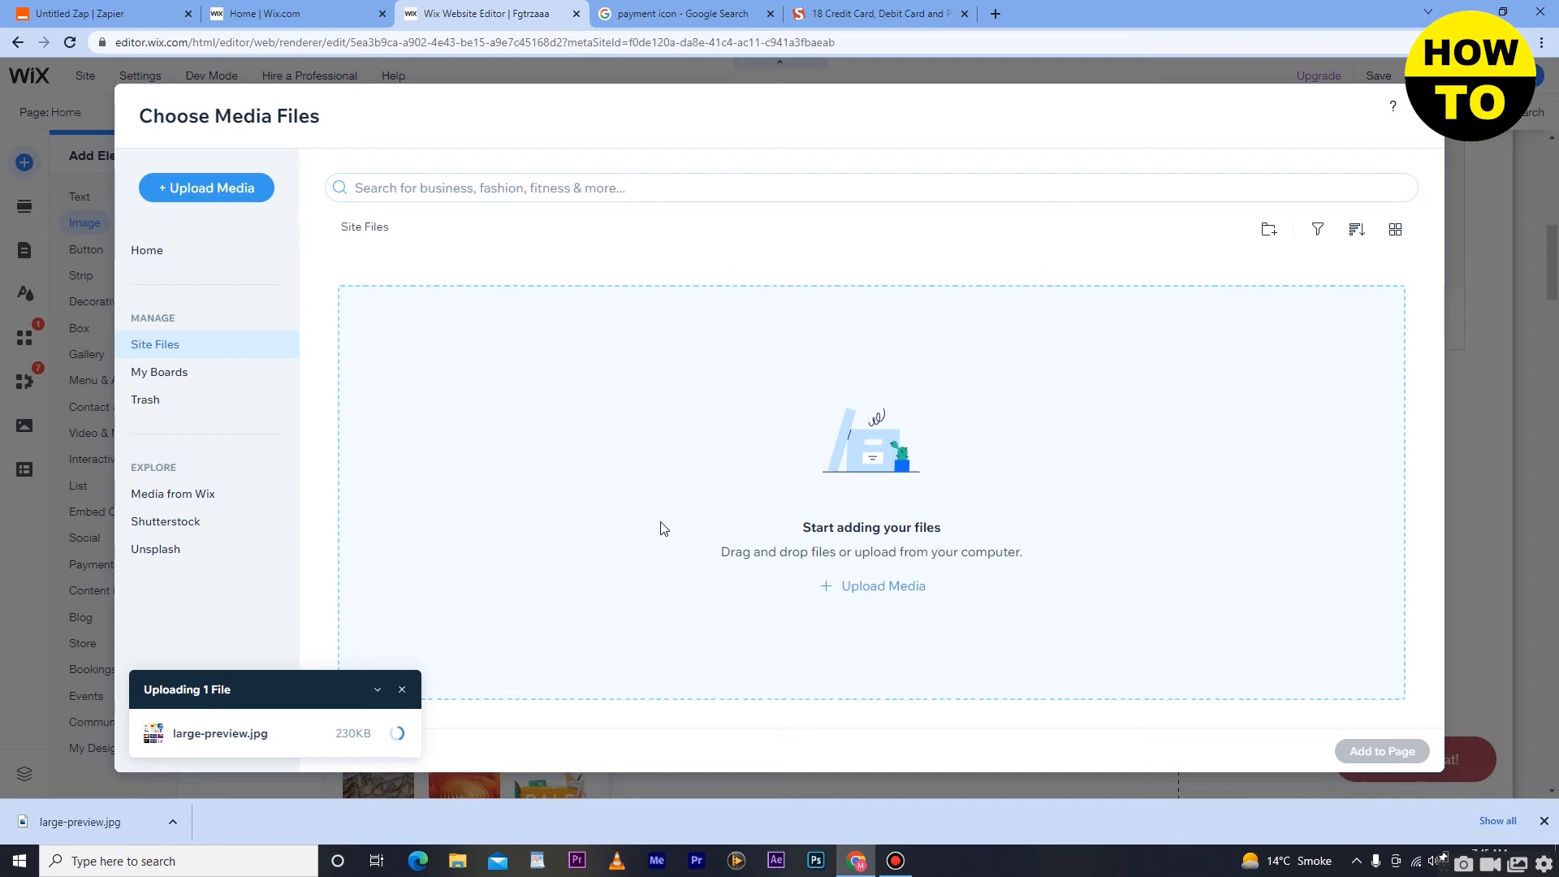
mouse_move(584, 510)
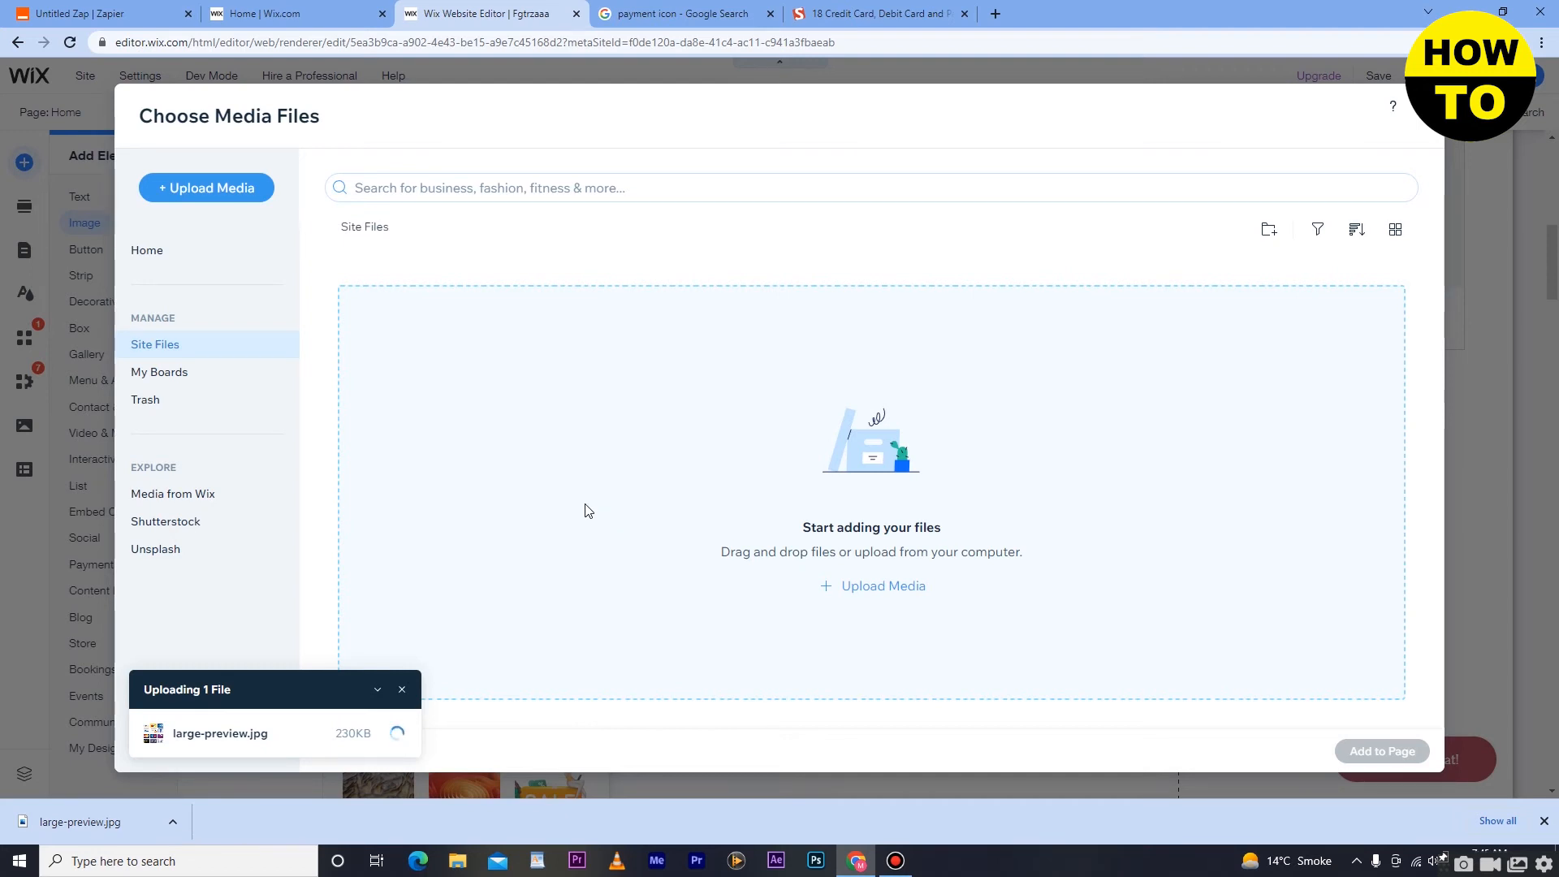
mouse_move(651, 429)
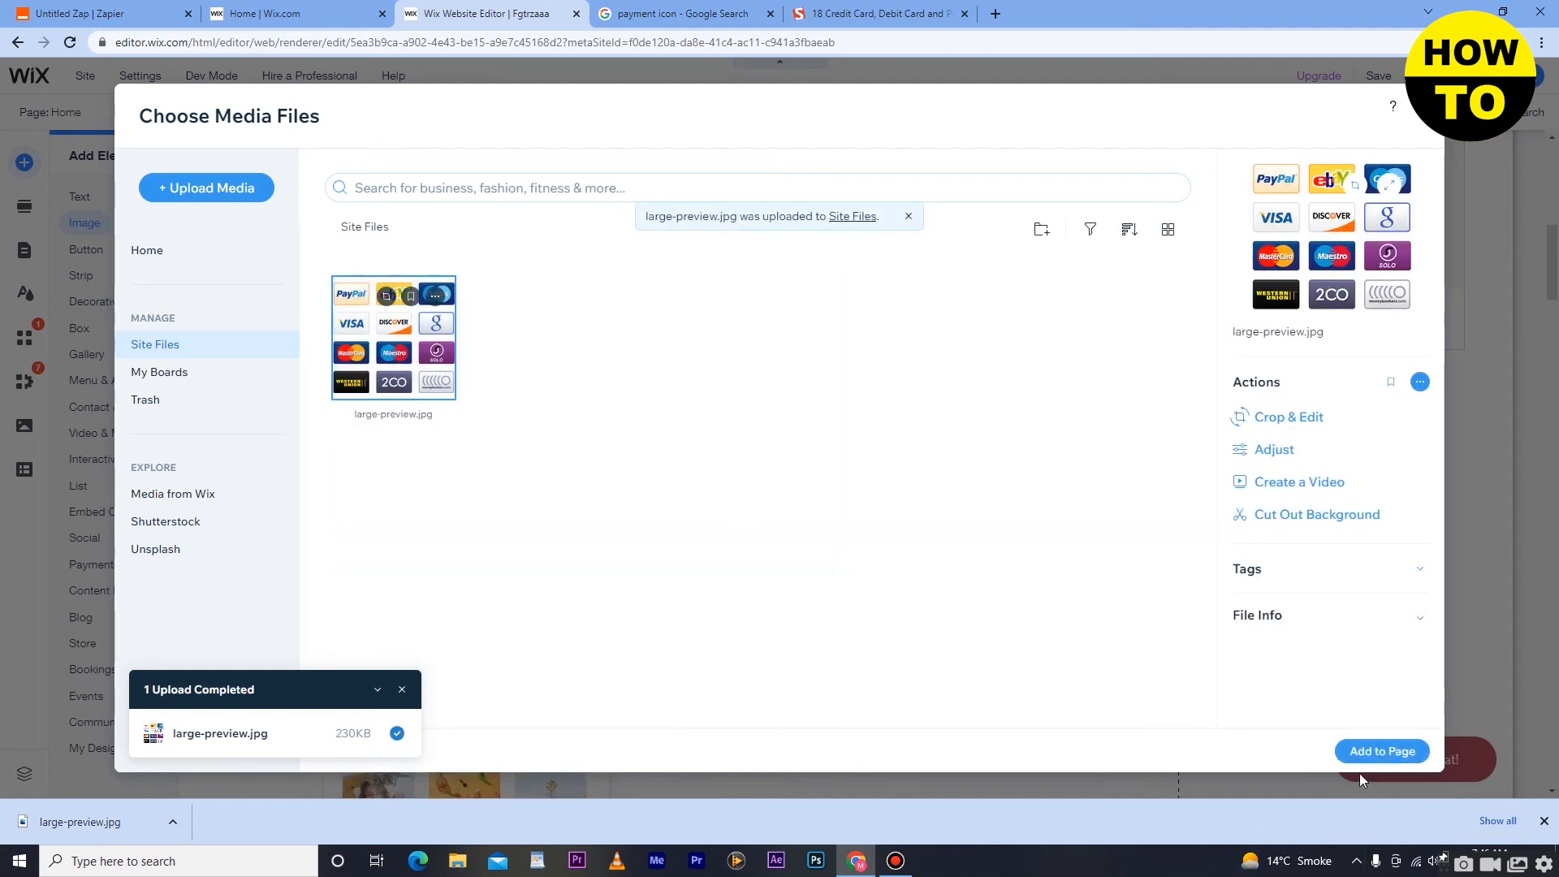
click(1380, 751)
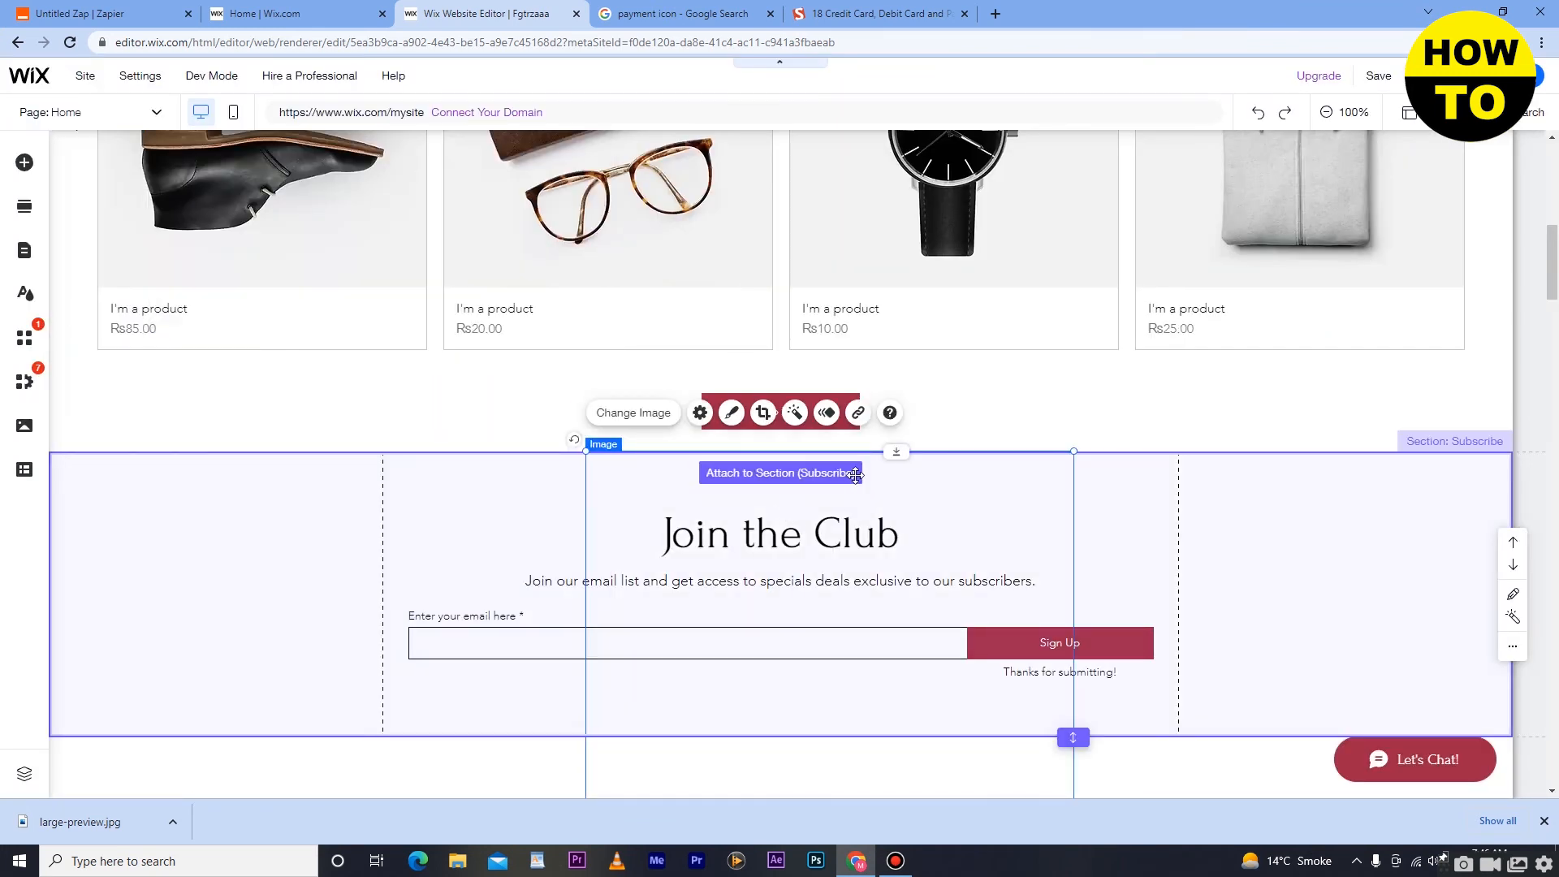